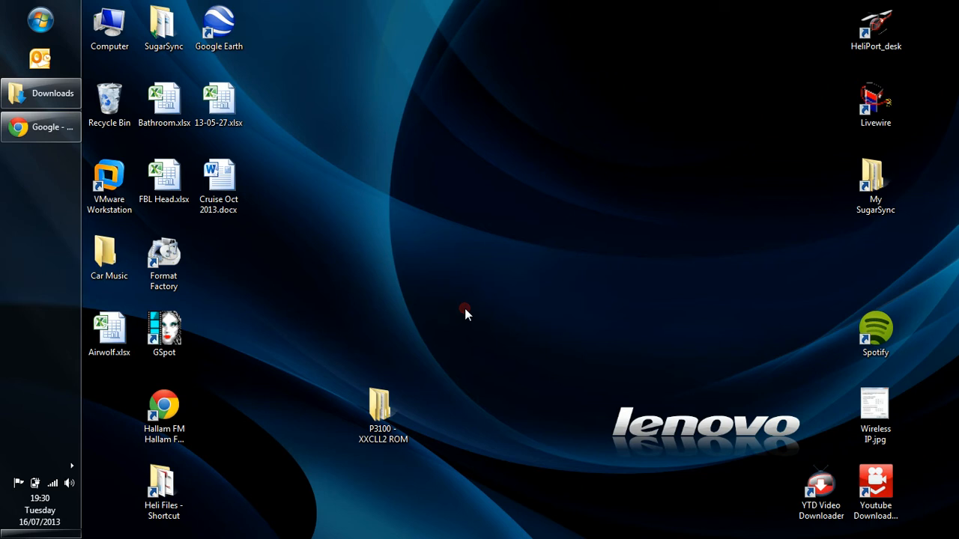
pyautogui.moveTo(396, 258)
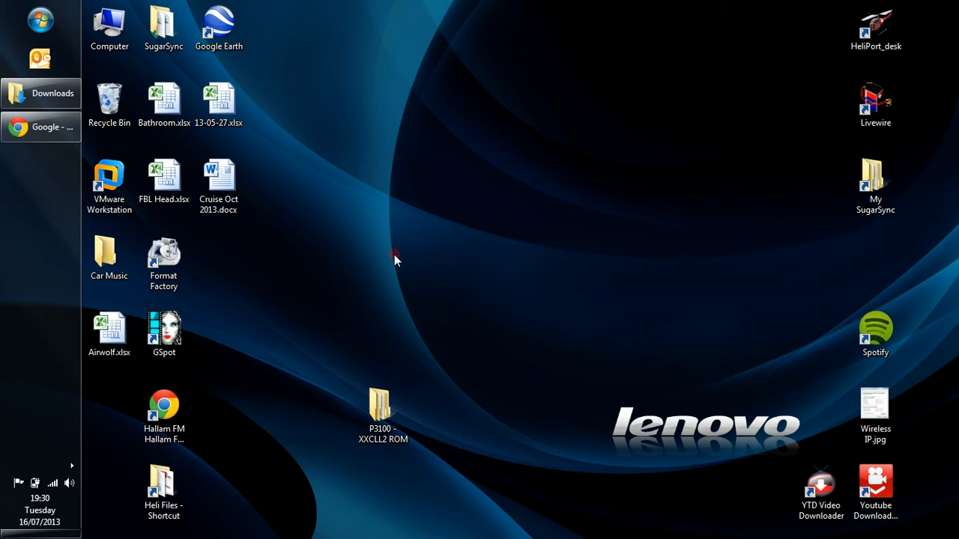
pyautogui.moveTo(373, 238)
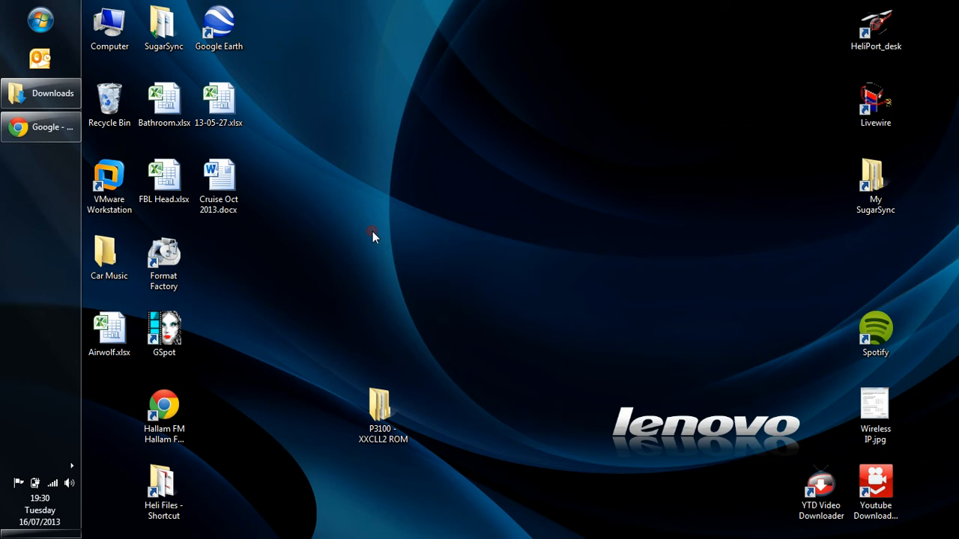
pyautogui.moveTo(348, 85)
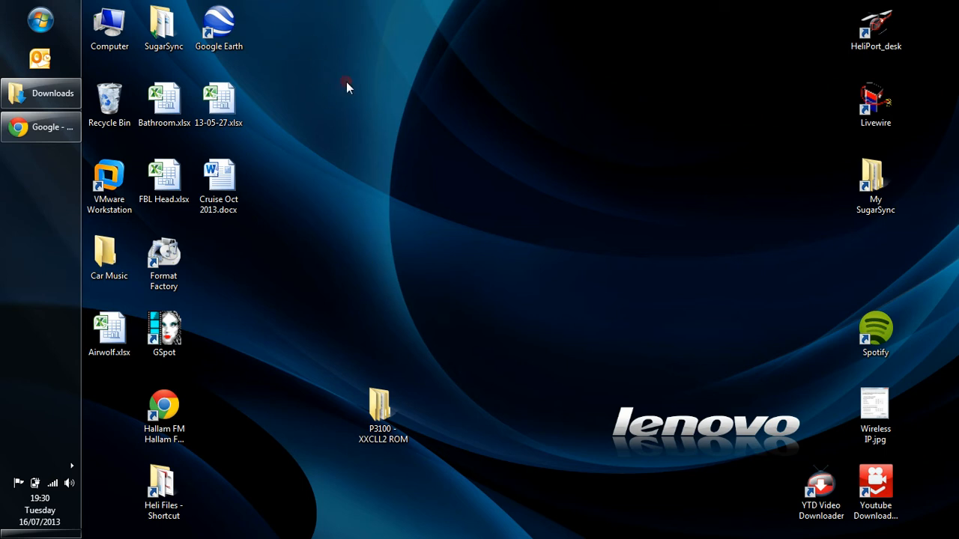
pyautogui.moveTo(313, 76)
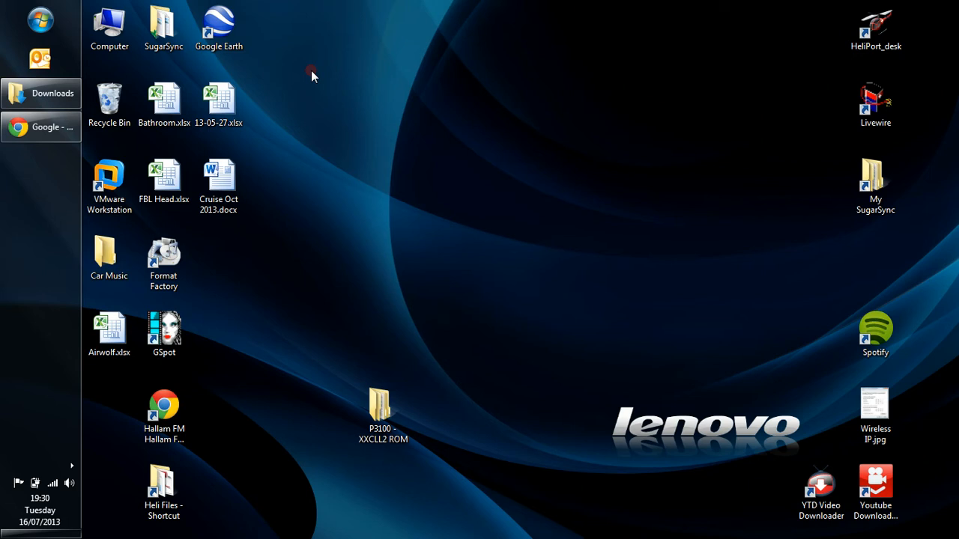
pyautogui.moveTo(342, 92)
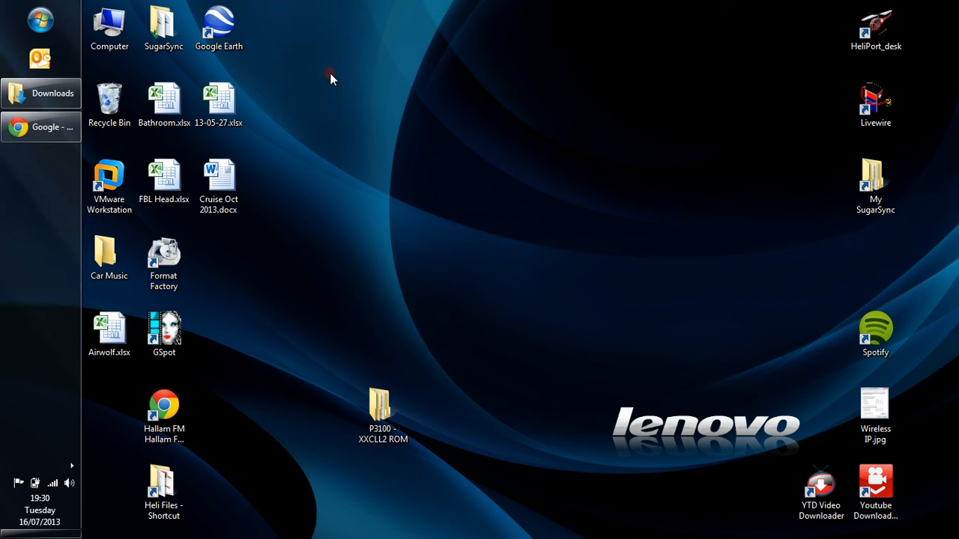
pyautogui.moveTo(290, 90)
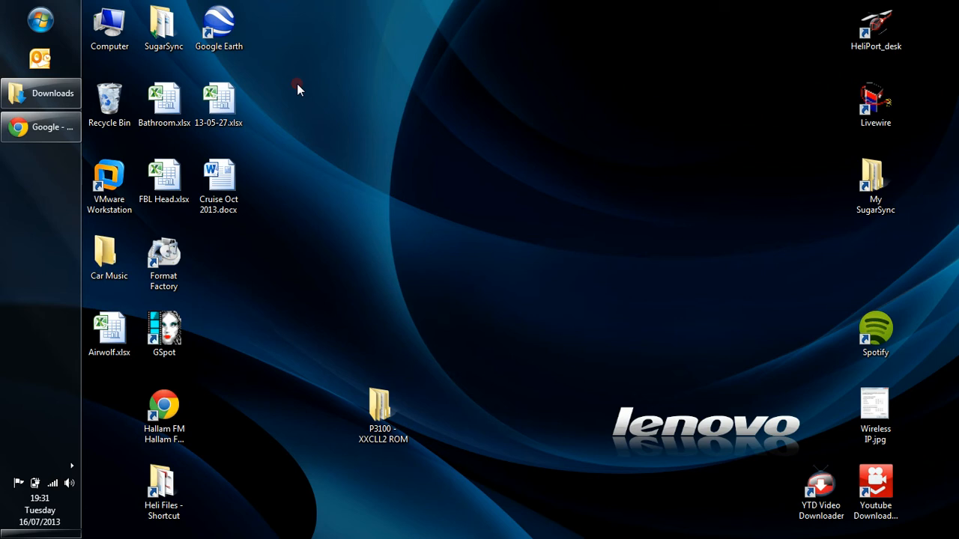
pyautogui.moveTo(336, 125)
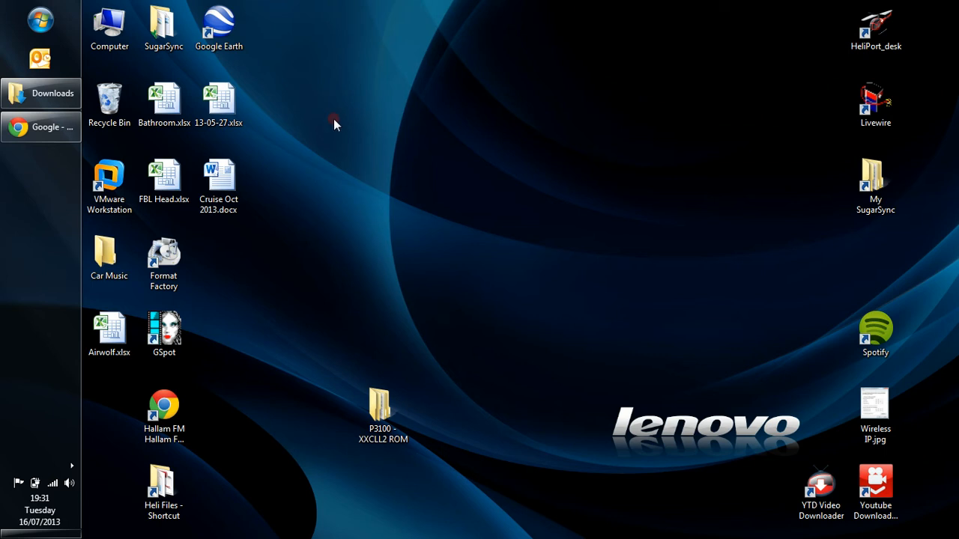
# Go to hobbyking.co.uk in Chrome and search the store for 'zyx'.
pyautogui.click(41, 126)
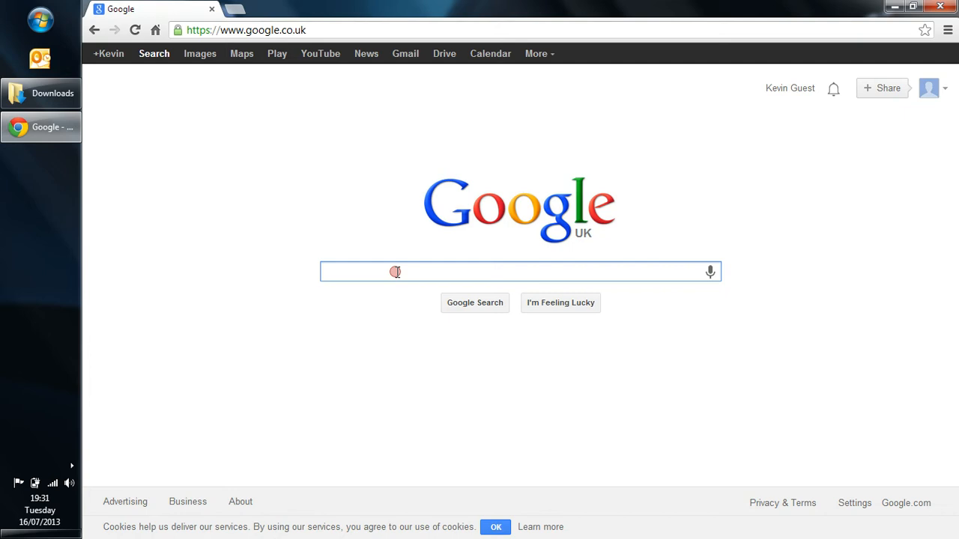
pyautogui.write('hoo')
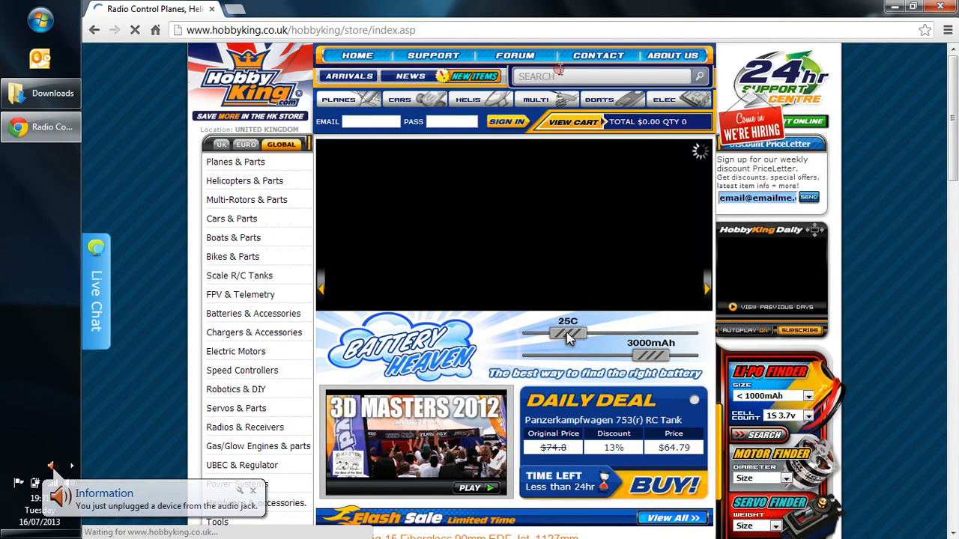
pyautogui.write('zyx')
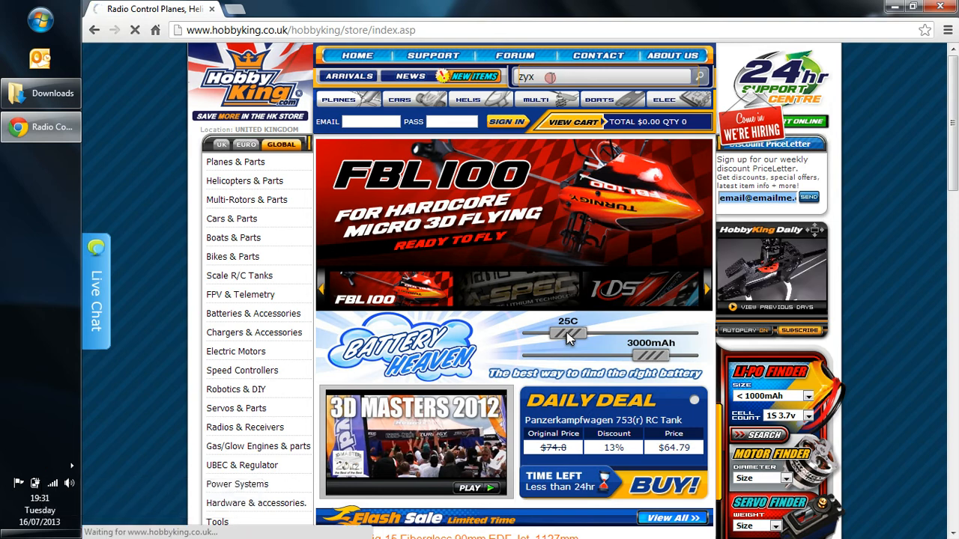
pyautogui.click(698, 78)
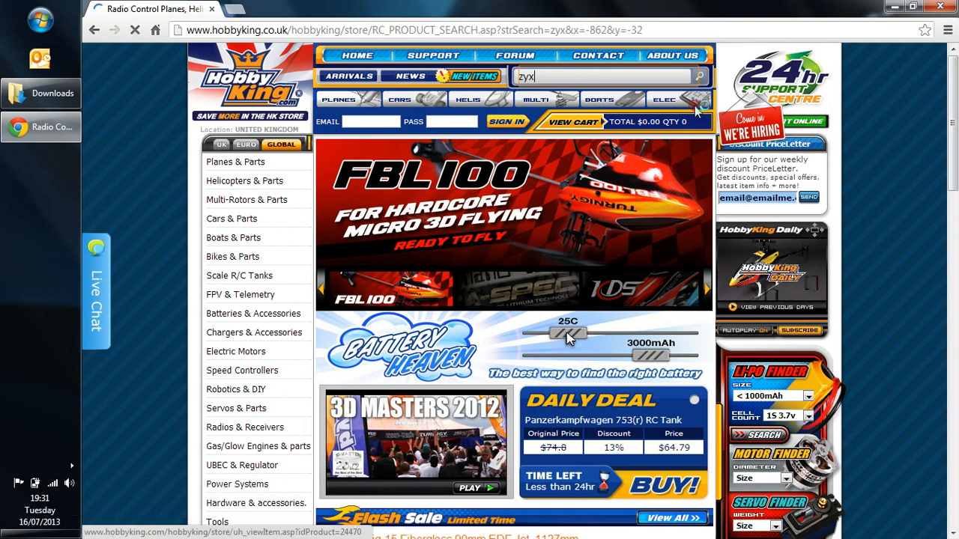
pyautogui.click(699, 75)
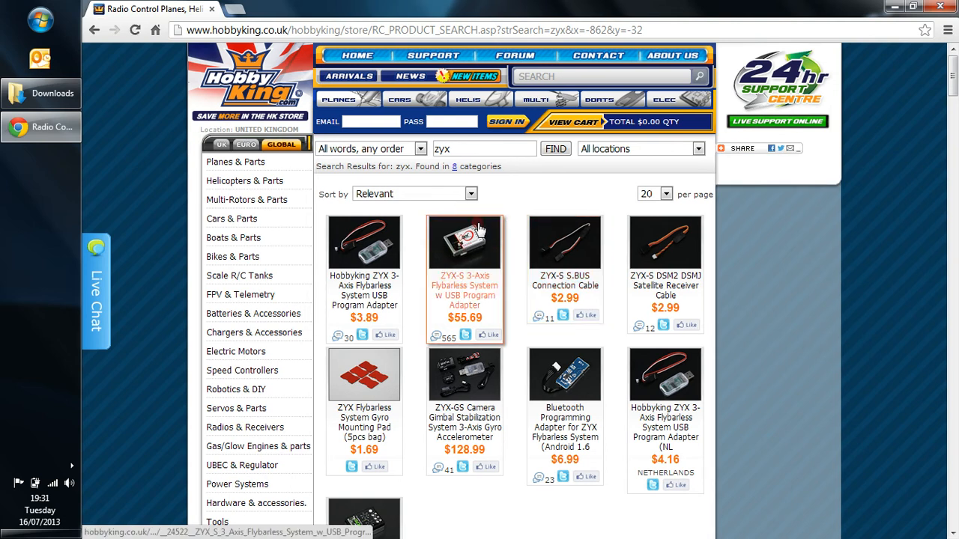
# From the ZYX-S 3-Axis Flybarless System page's Files list, download the ZYX Firmware V4.0 zip.
pyautogui.click(465, 242)
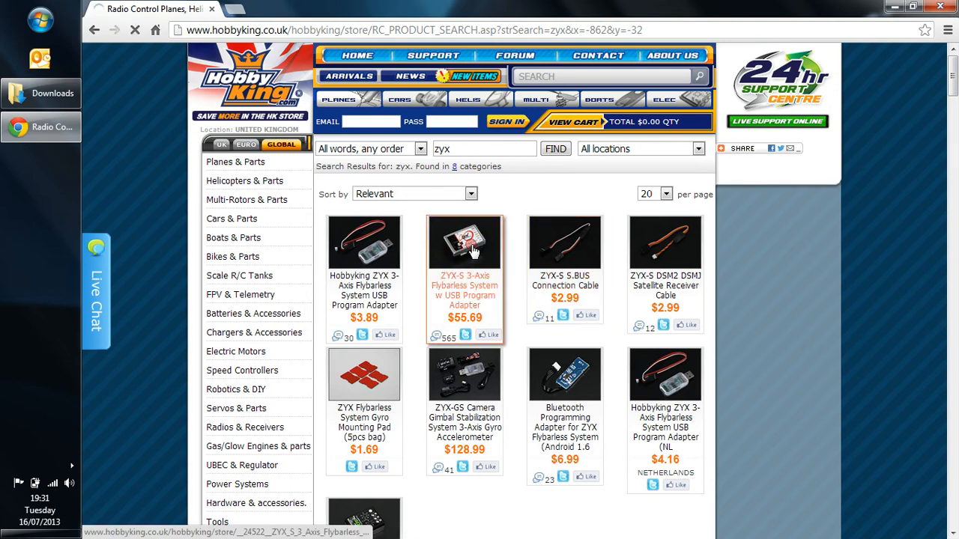
pyautogui.click(464, 243)
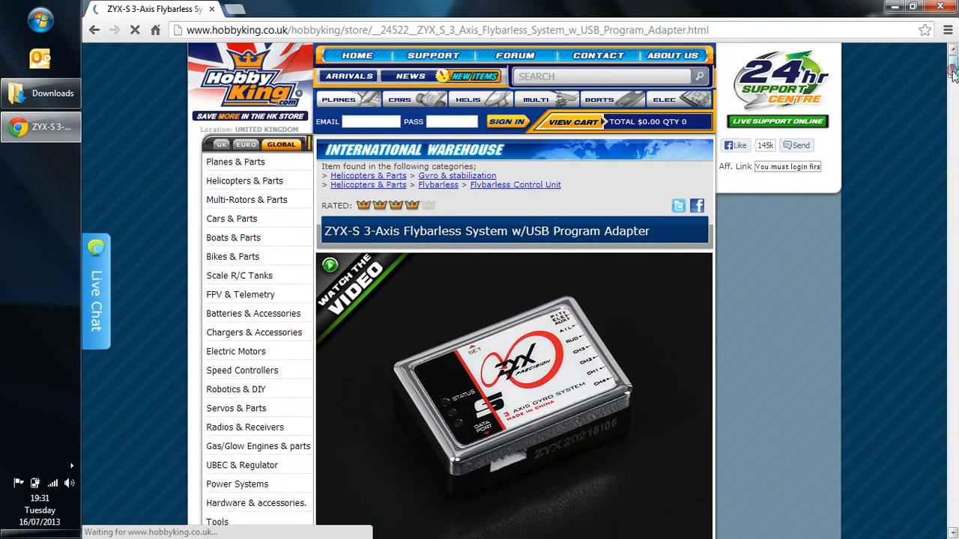
pyautogui.scroll(-3)
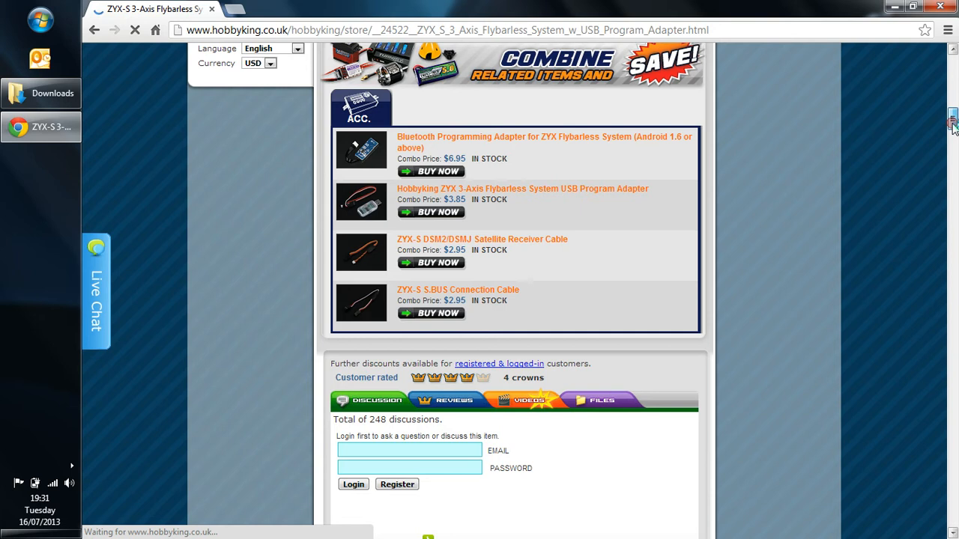
pyautogui.scroll(-3)
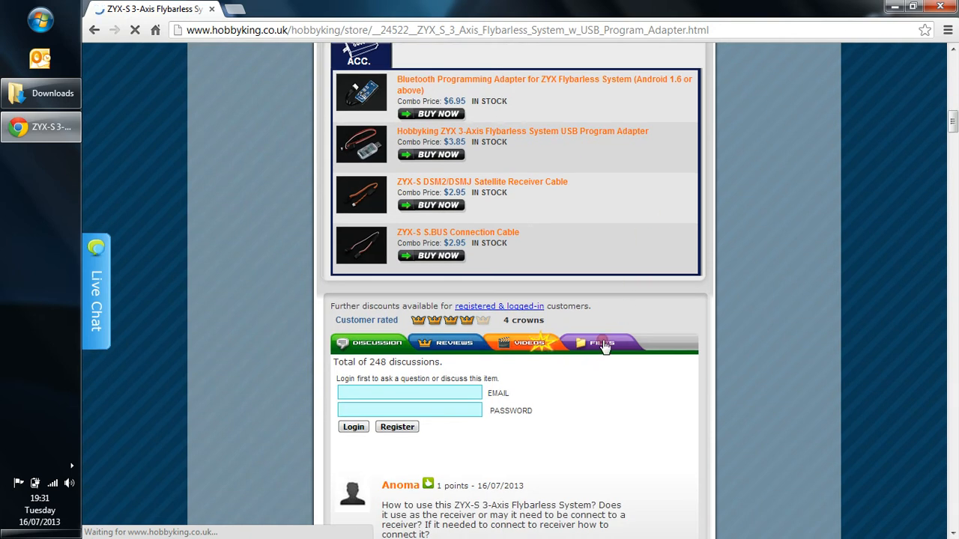
pyautogui.click(600, 343)
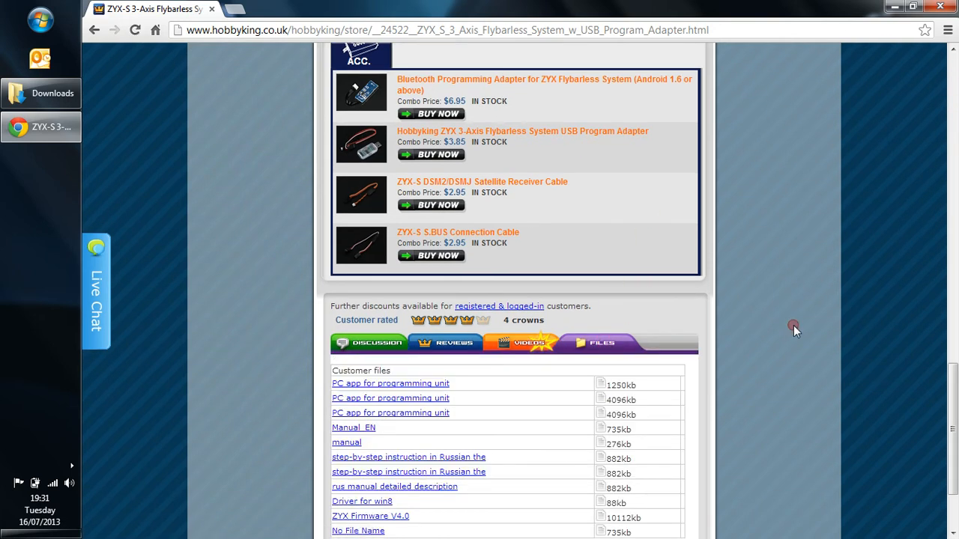
pyautogui.scroll(-3)
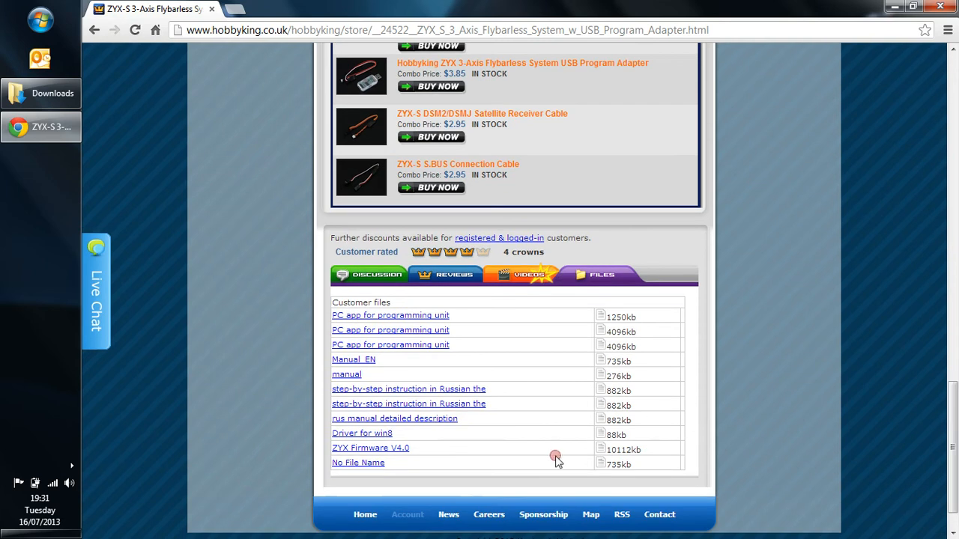
pyautogui.moveTo(370, 448)
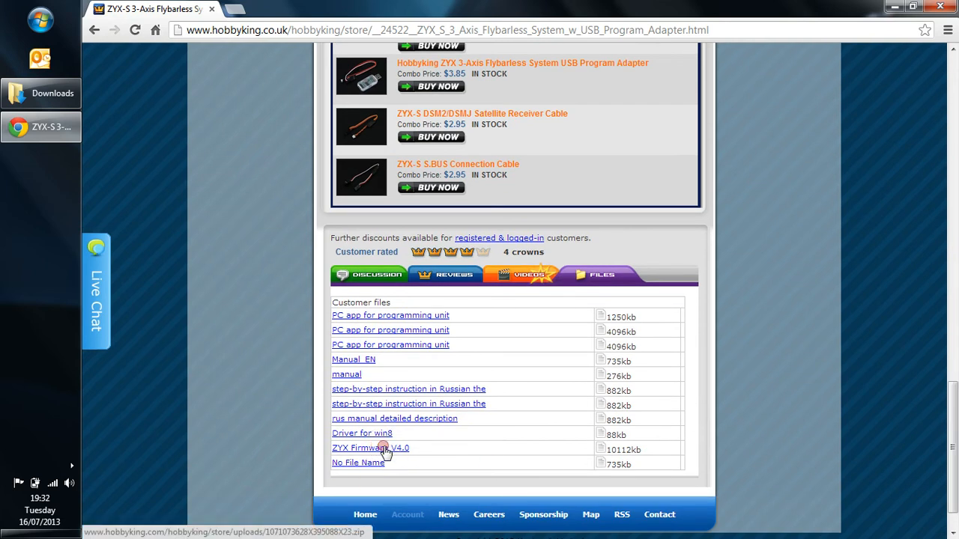
pyautogui.click(370, 446)
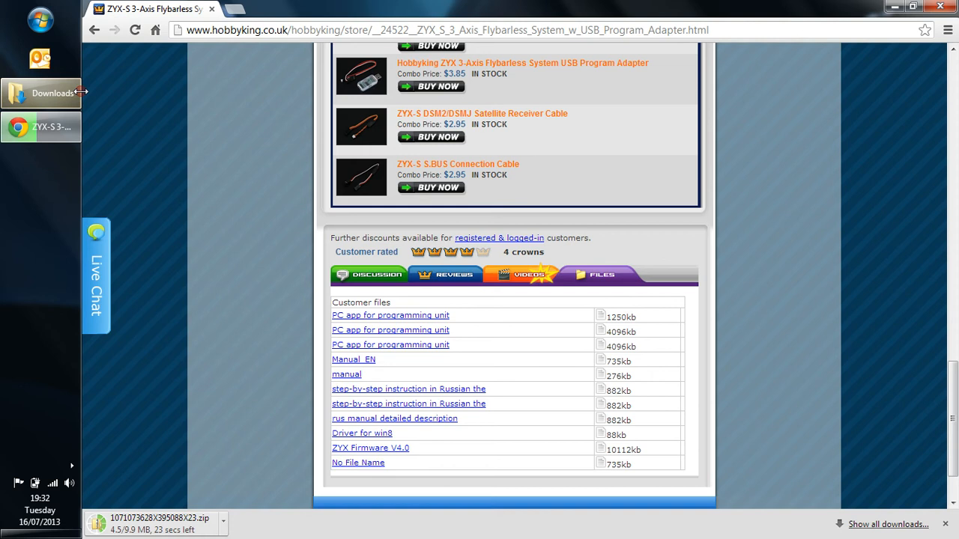
pyautogui.moveTo(53, 93)
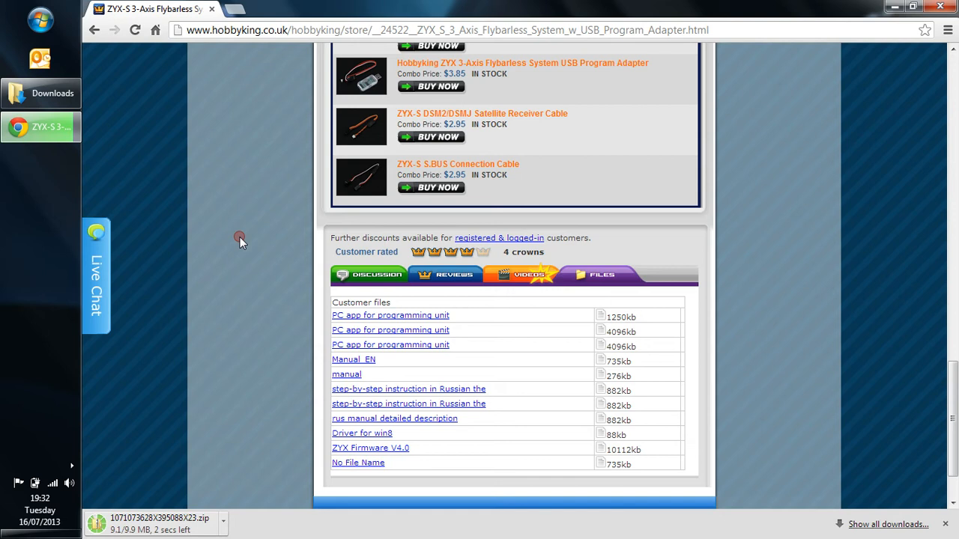
pyautogui.moveTo(234, 352)
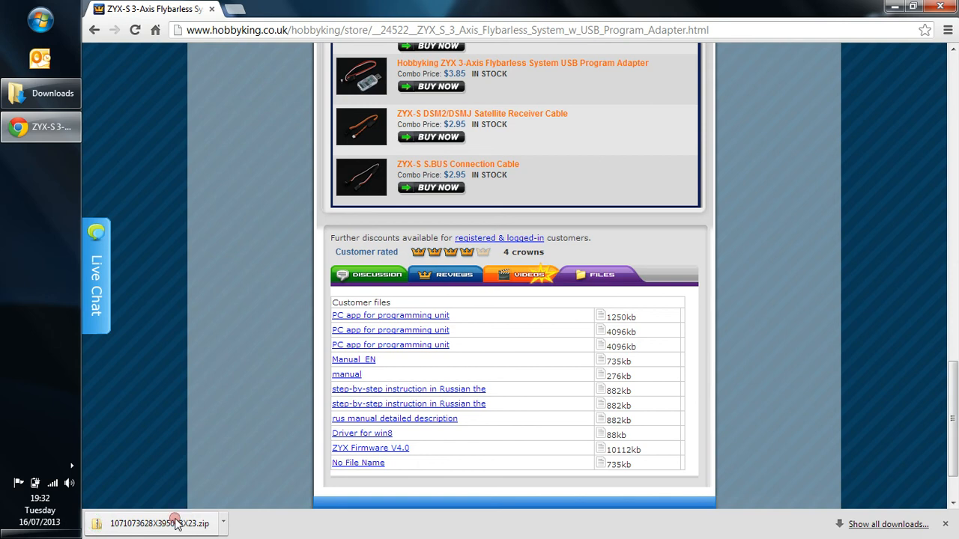
pyautogui.click(222, 524)
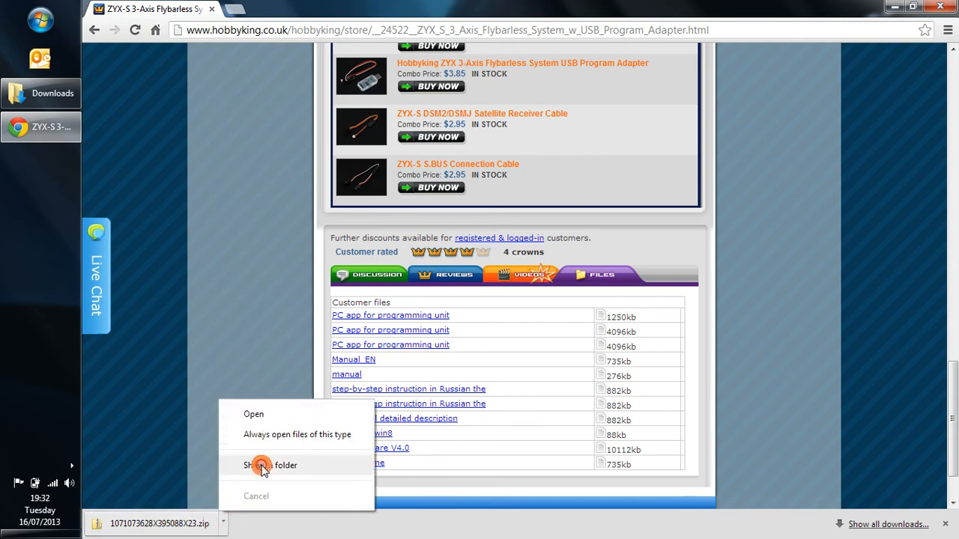
pyautogui.click(269, 464)
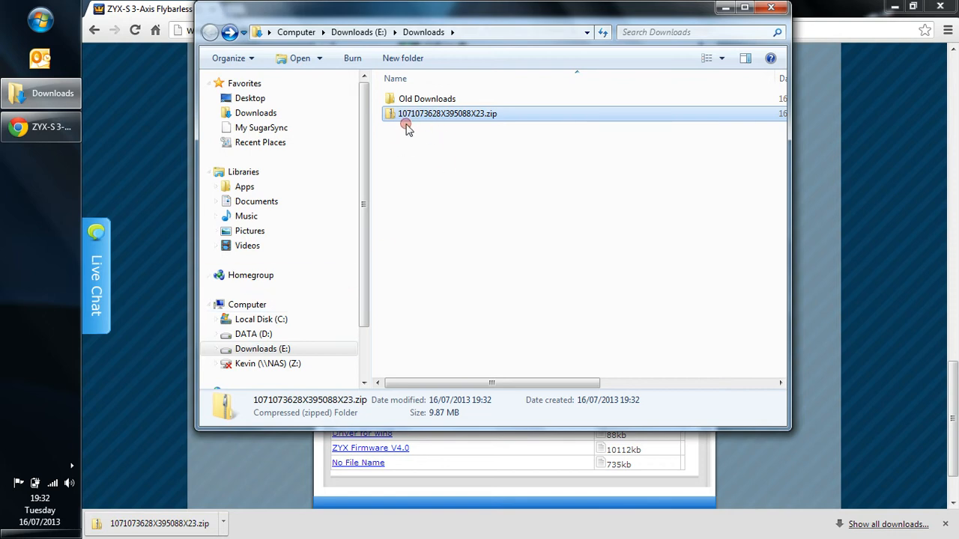
pyautogui.moveTo(53, 72)
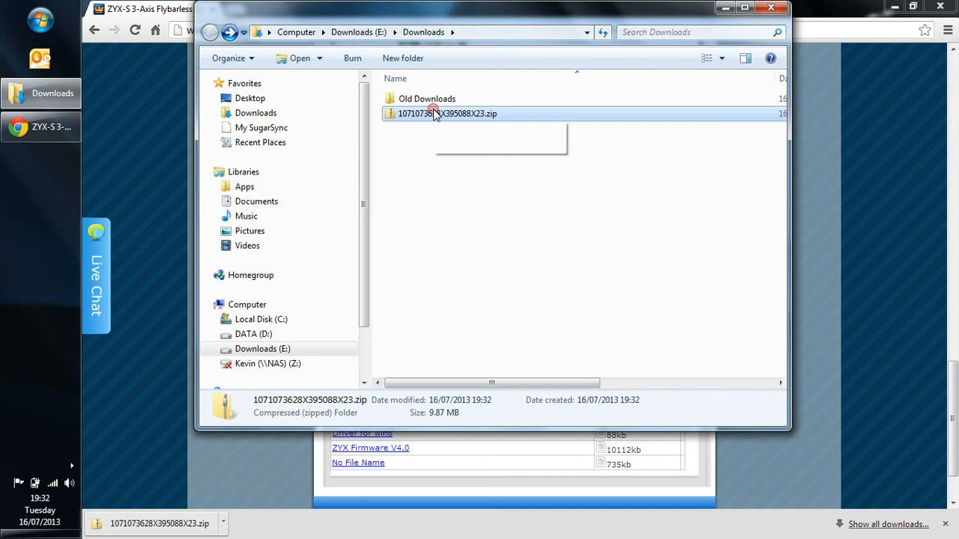
pyautogui.click(439, 183)
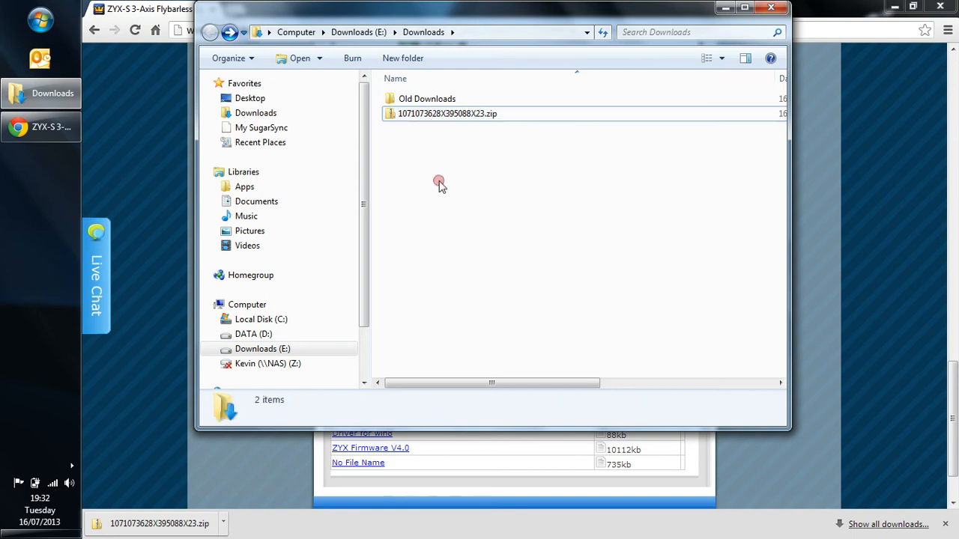
pyautogui.click(447, 114)
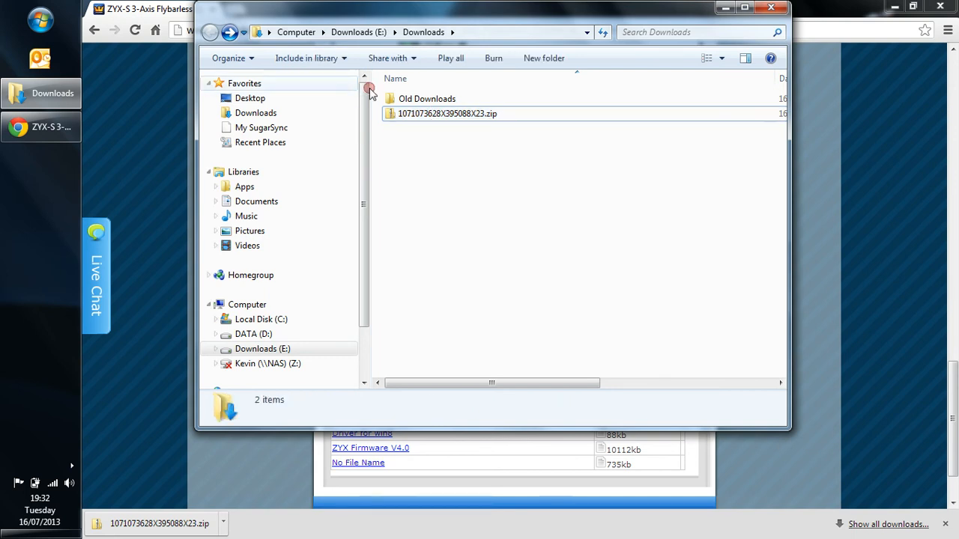
pyautogui.click(770, 8)
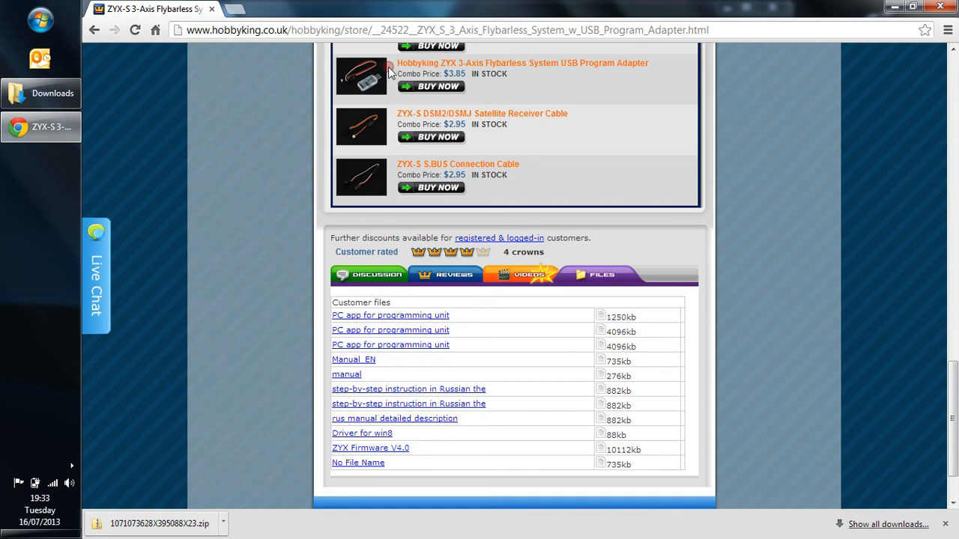
pyautogui.moveTo(87, 102)
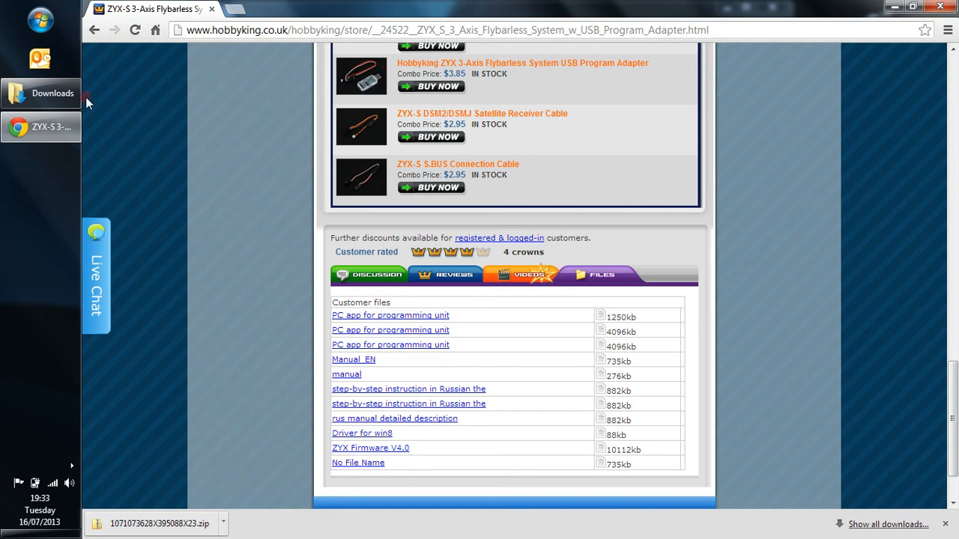
# Find the 7-Zip site via Google and download the 64-bit .msi installer from SourceForge.
pyautogui.click(450, 30)
pyautogui.write('www.')
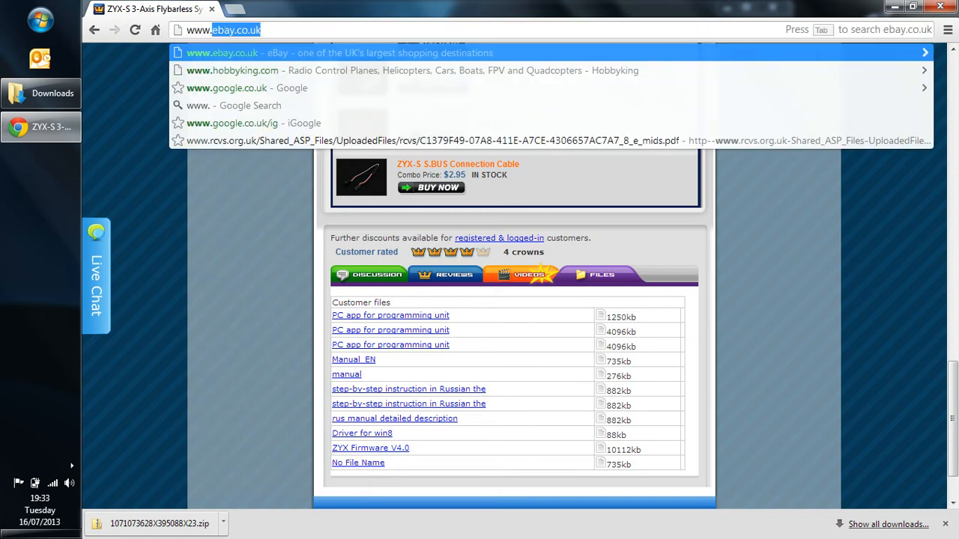
pyautogui.click(226, 87)
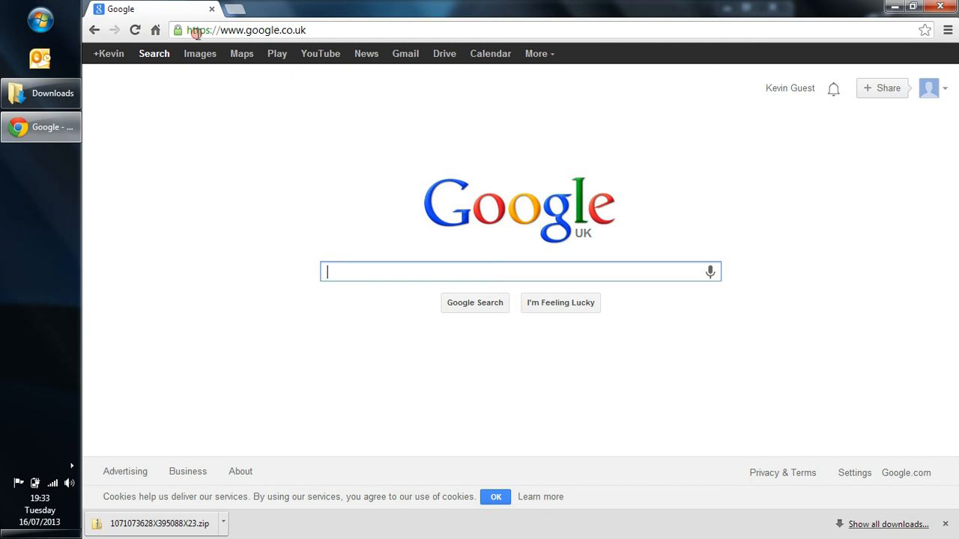
pyautogui.write('zip7')
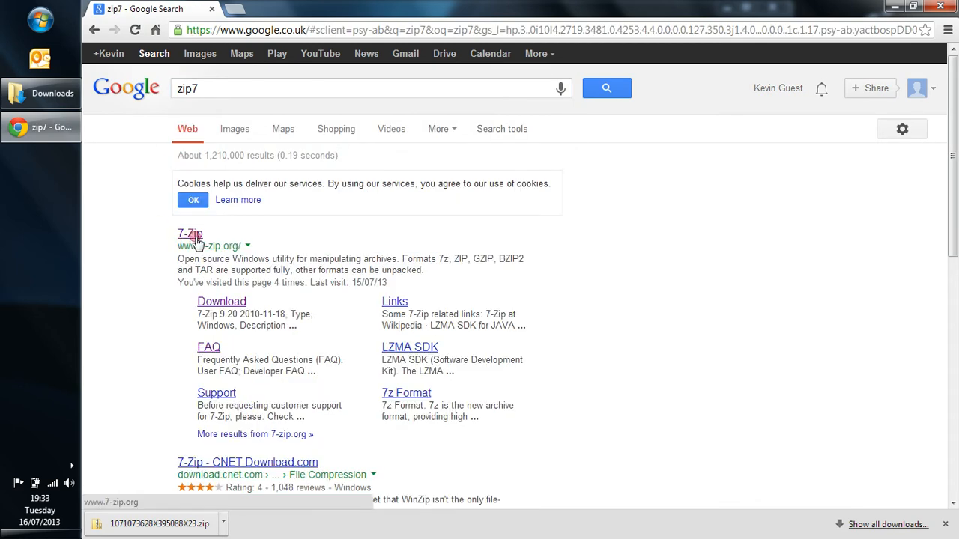
pyautogui.click(189, 234)
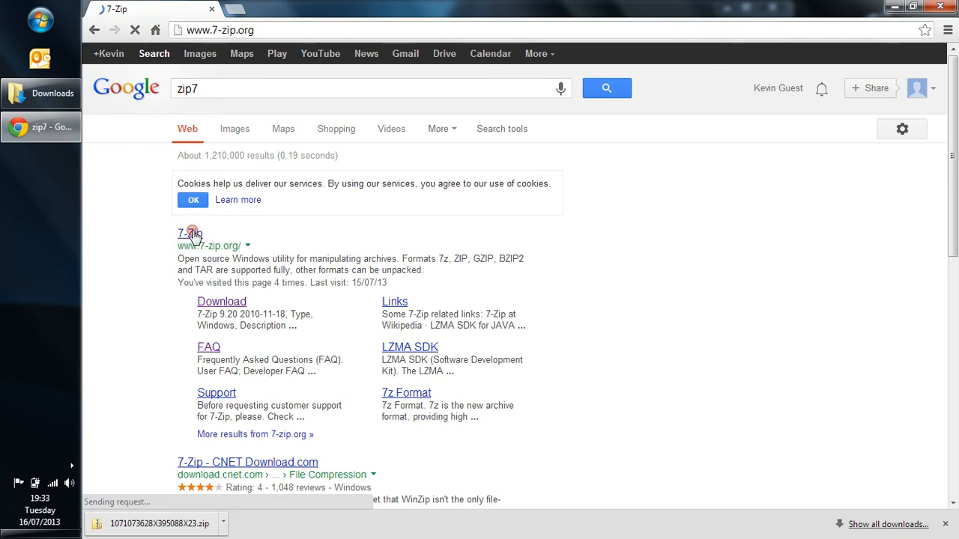
pyautogui.click(185, 234)
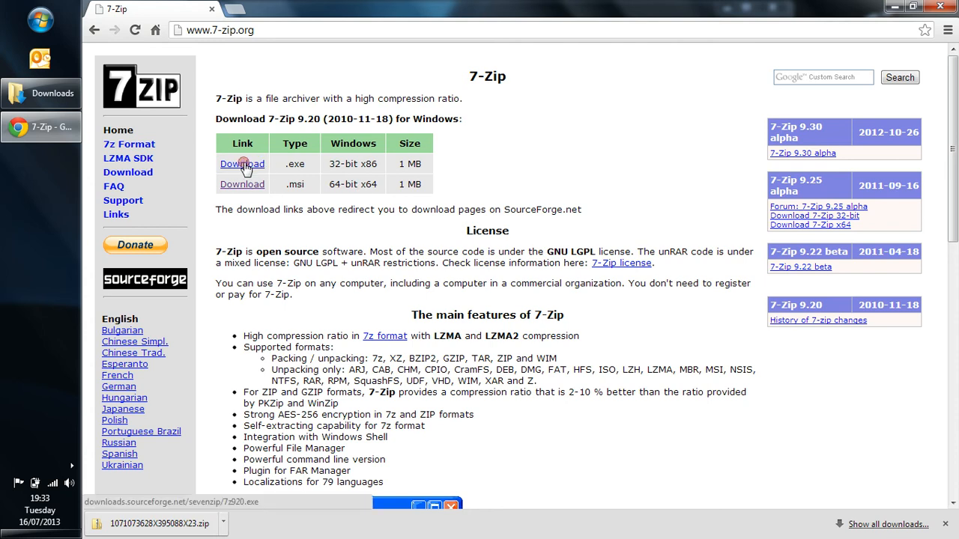
pyautogui.moveTo(243, 183)
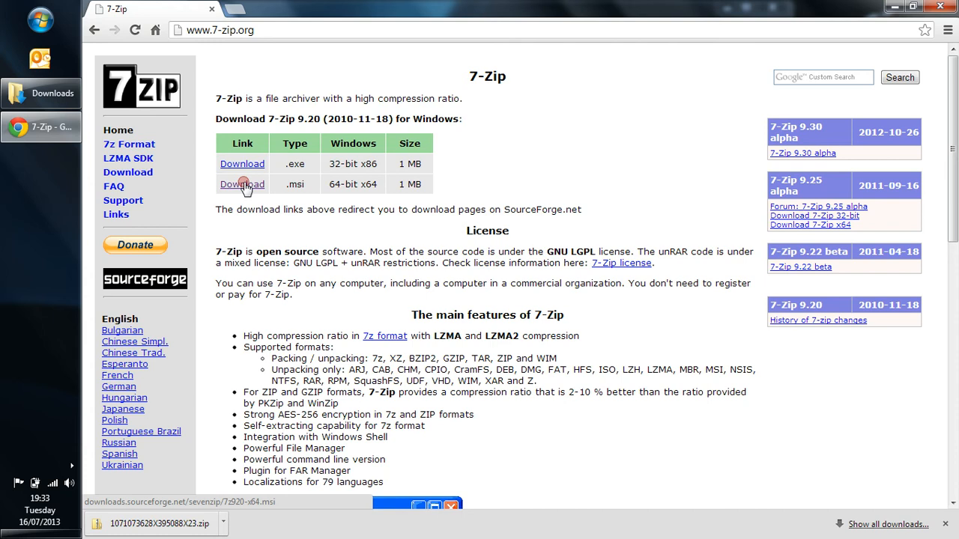
pyautogui.click(243, 185)
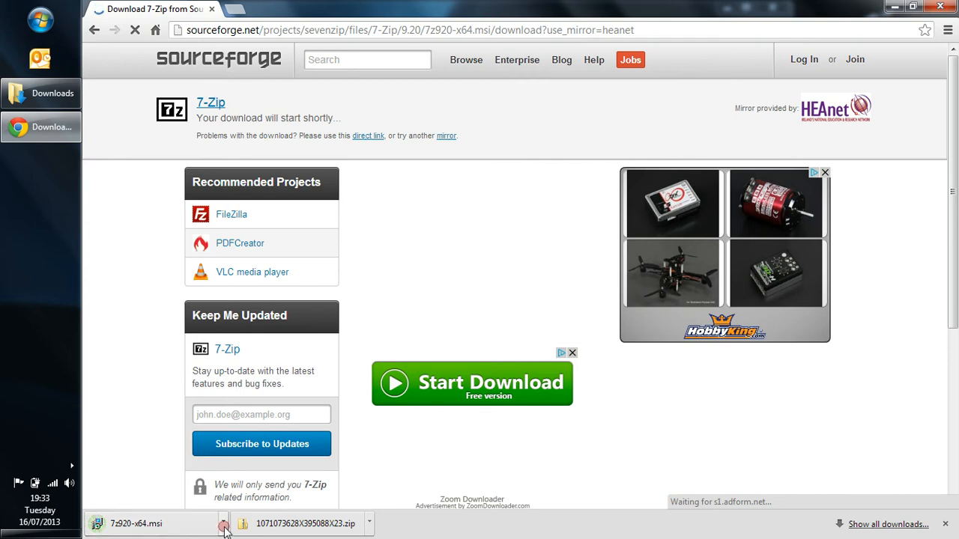
# Run 7z920-x64.msi from the Downloads folder and accept the license agreement.
pyautogui.click(227, 525)
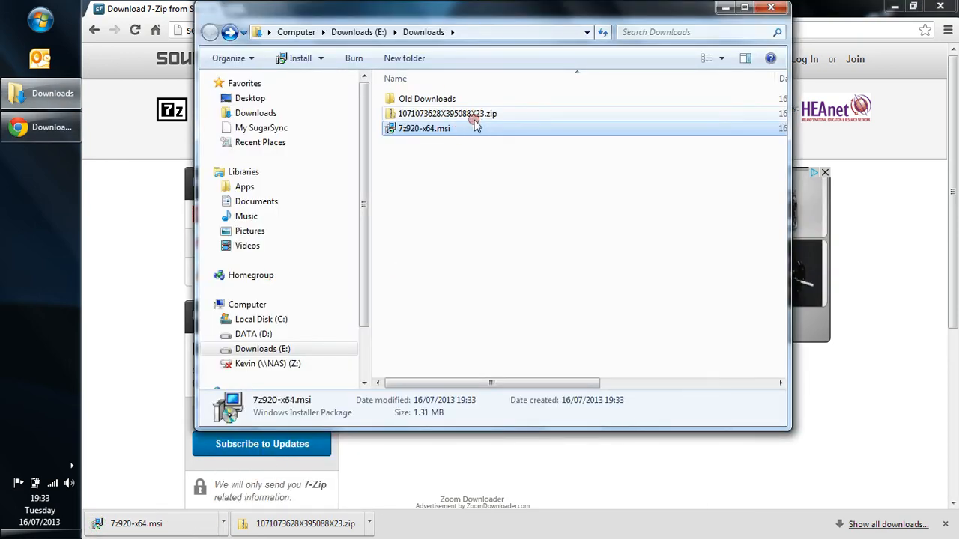
pyautogui.moveTo(461, 117)
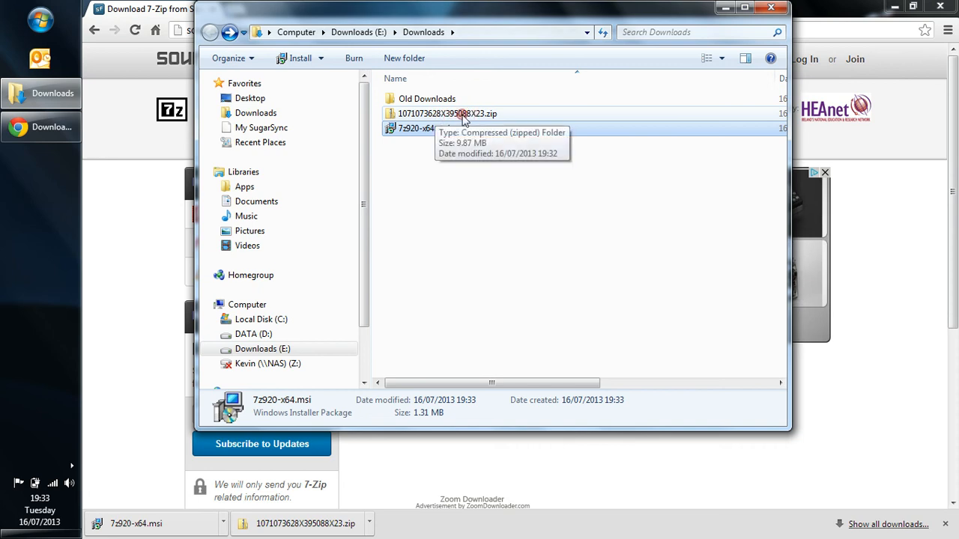
pyautogui.moveTo(478, 114)
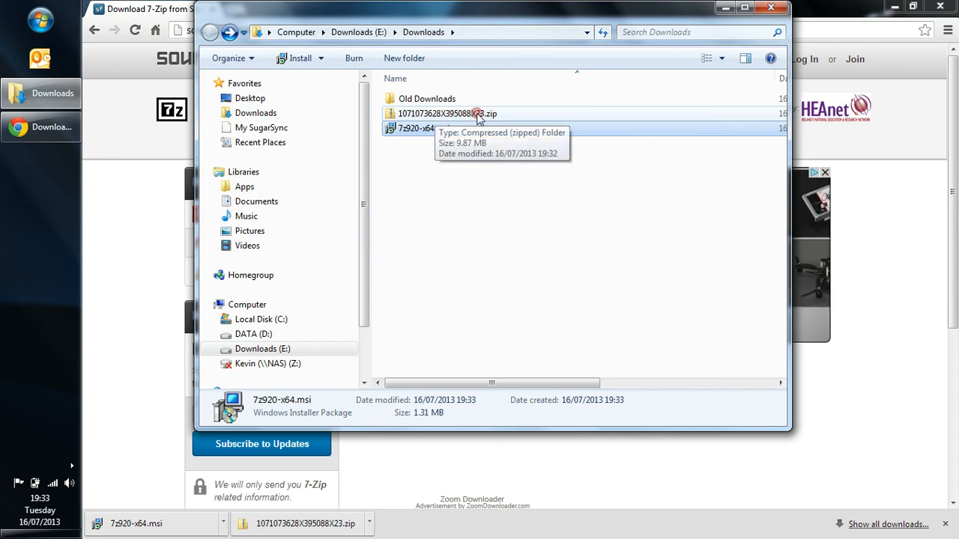
pyautogui.moveTo(423, 128)
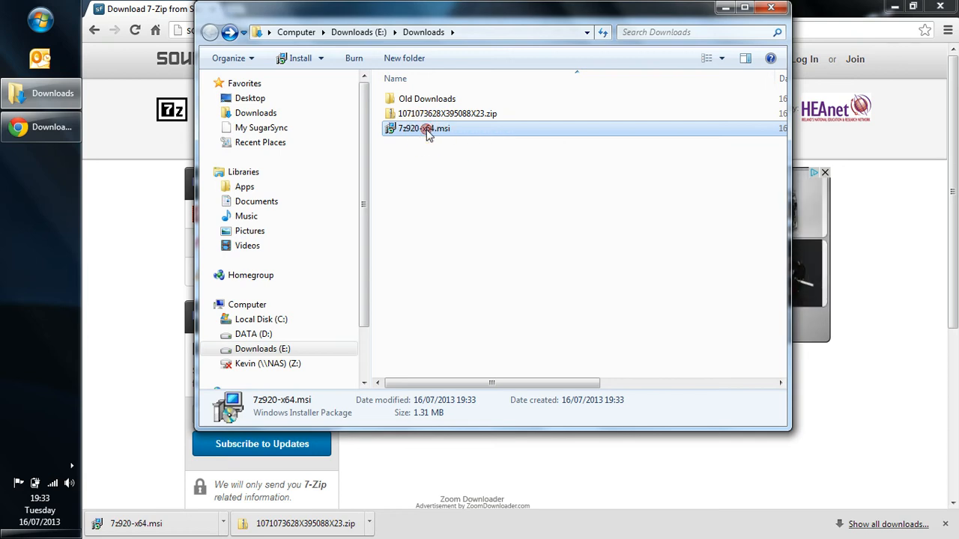
pyautogui.doubleClick(422, 129)
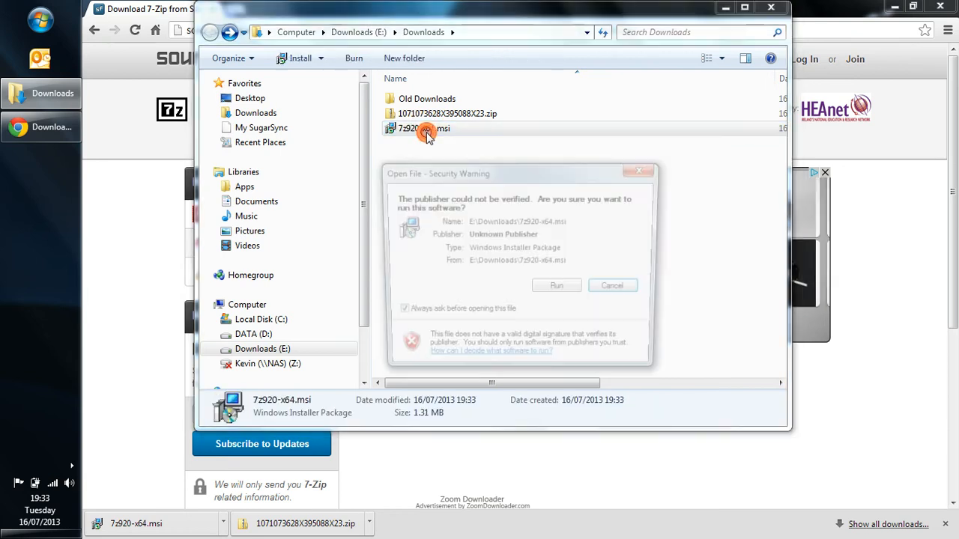
pyautogui.click(556, 285)
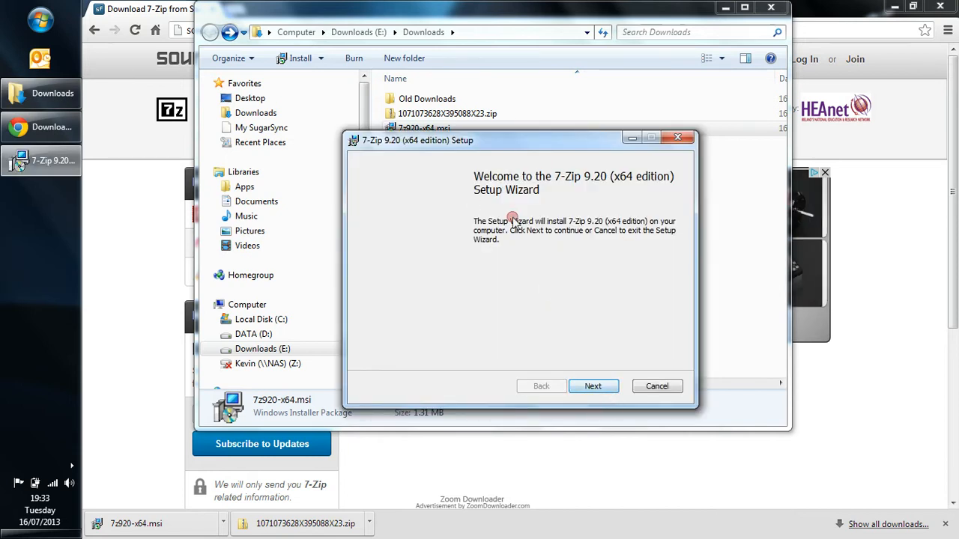
pyautogui.click(594, 387)
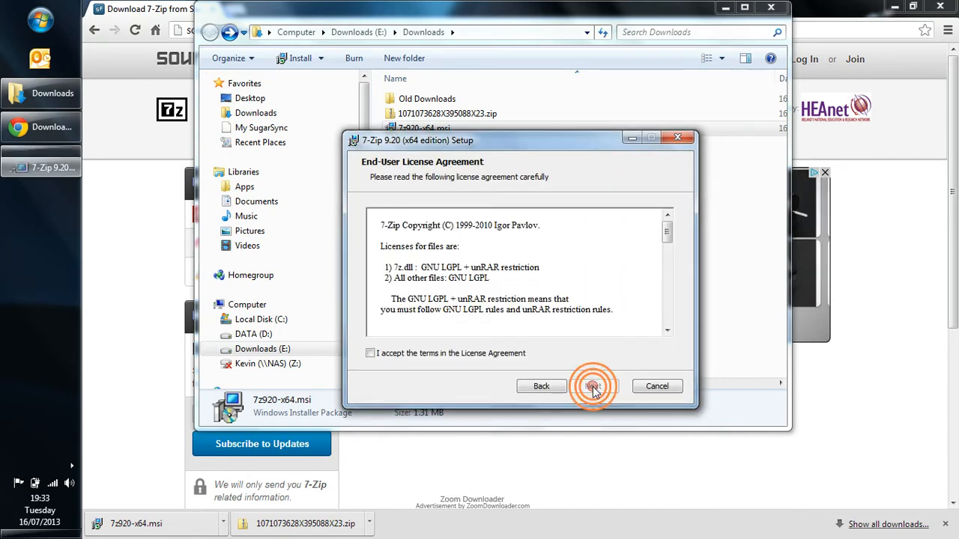
pyautogui.click(369, 354)
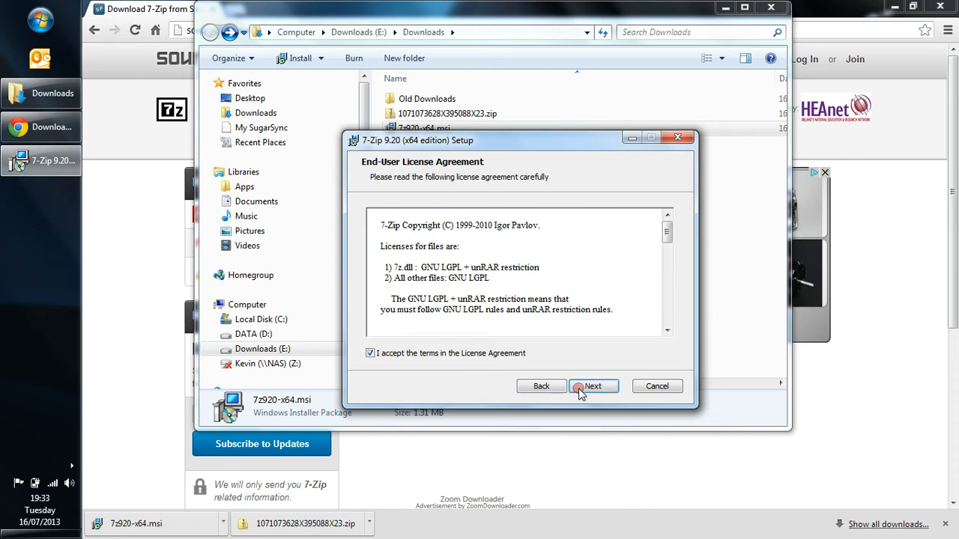
# Install 7-Zip 9.20 x64 with default features and location, then finish the wizard.
pyautogui.click(594, 387)
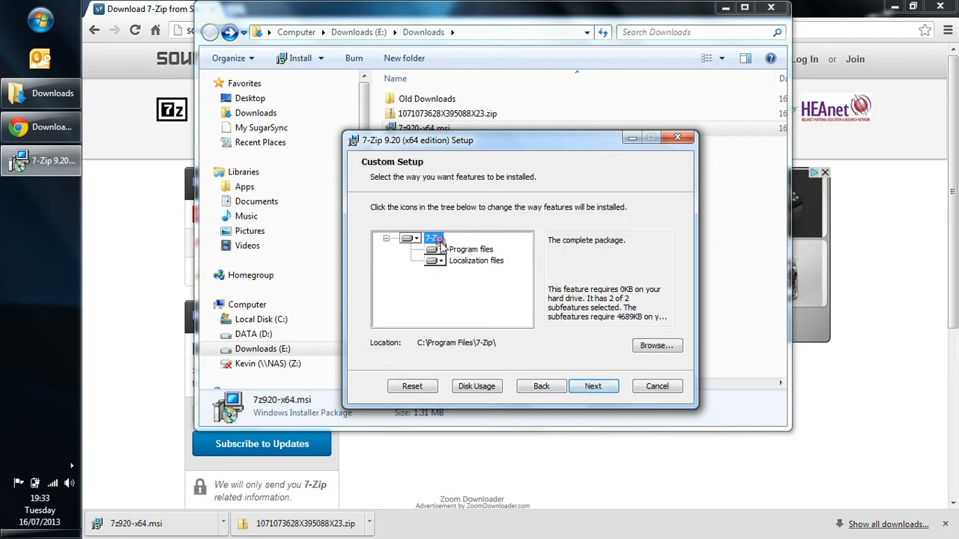
pyautogui.moveTo(593, 387)
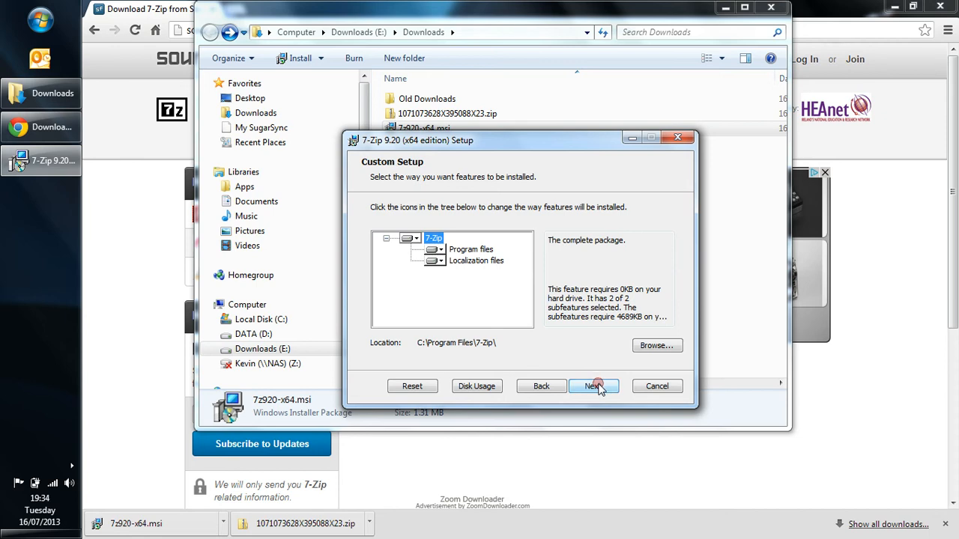
pyautogui.click(593, 387)
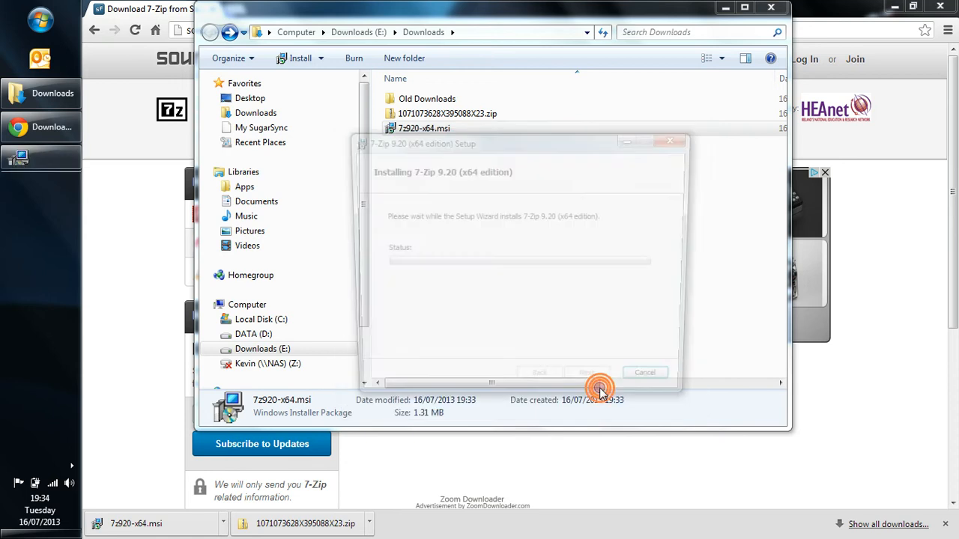
pyautogui.click(593, 387)
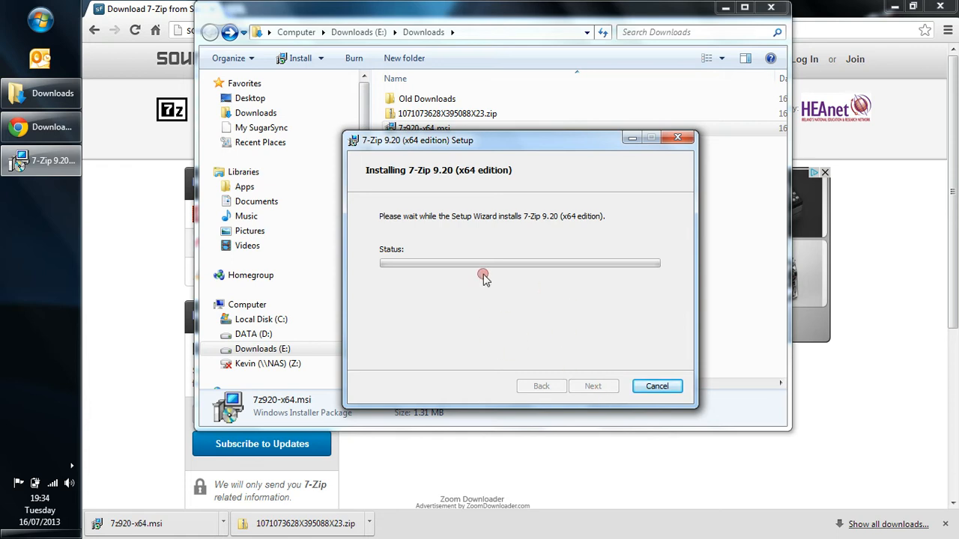
pyautogui.moveTo(579, 315)
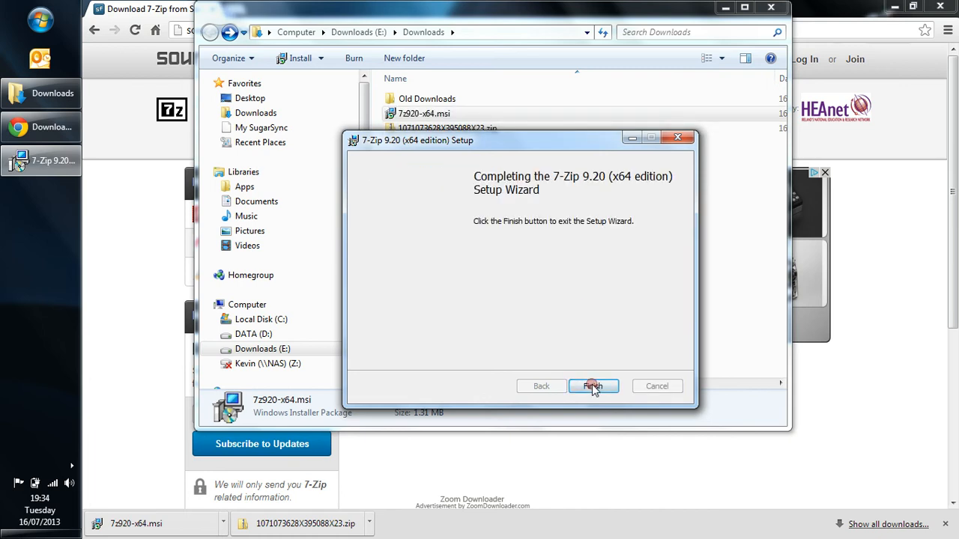
pyautogui.click(593, 387)
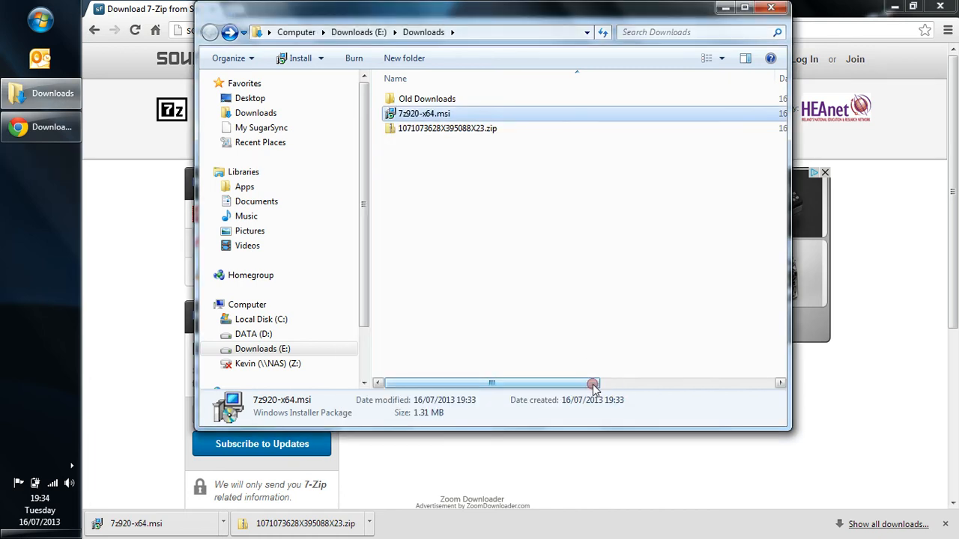
pyautogui.moveTo(442, 129)
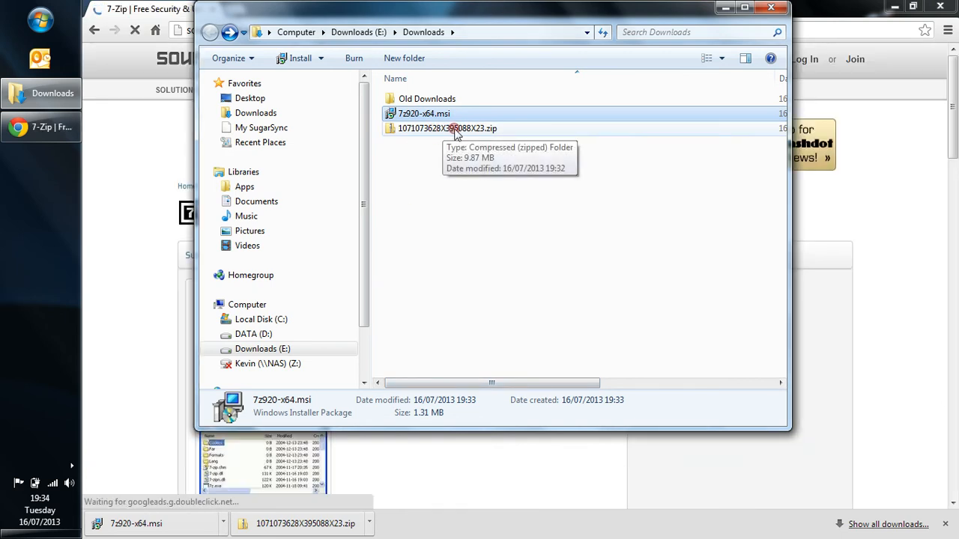
# Extract the firmware zip with 7-Zip into its own folder and open it to reveal ZYX4.0EN.
pyautogui.rightClick(447, 129)
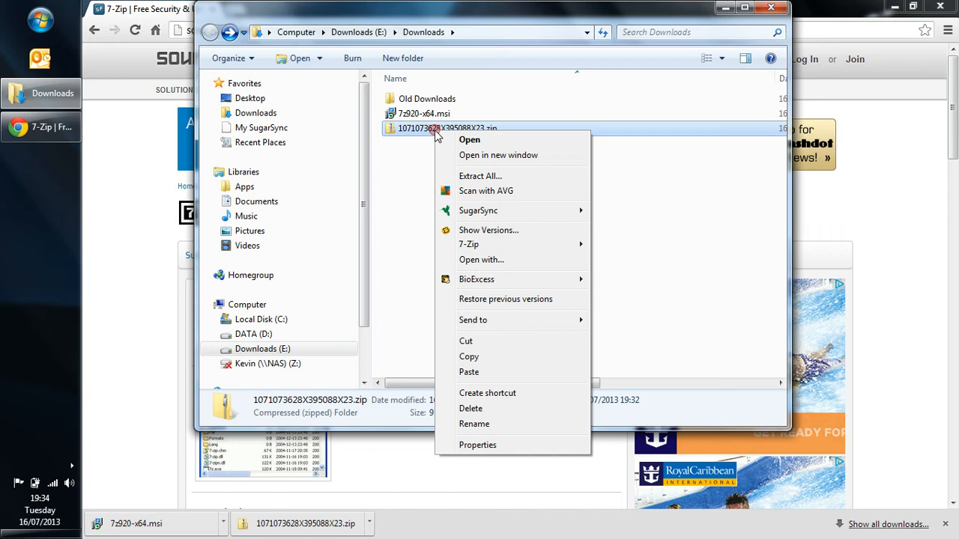
pyautogui.moveTo(468, 244)
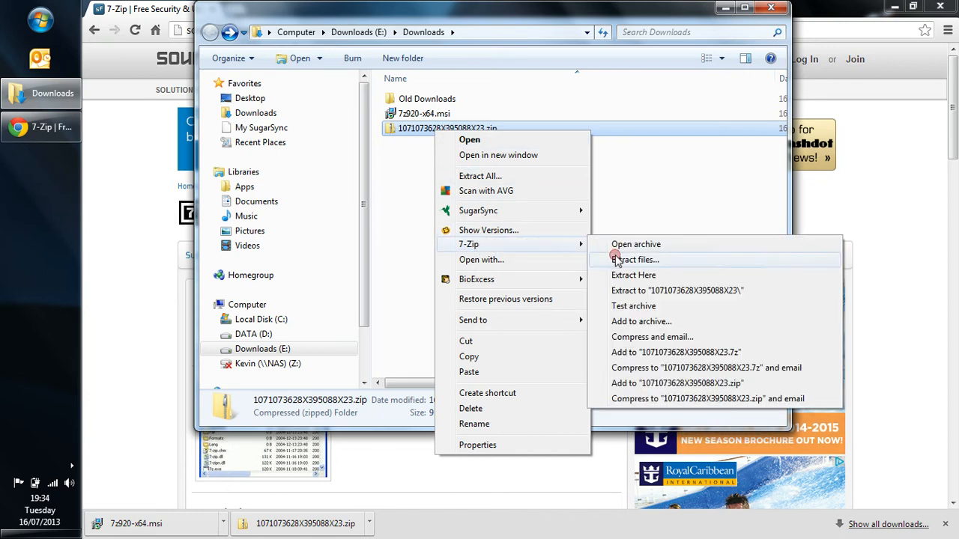
pyautogui.moveTo(635, 246)
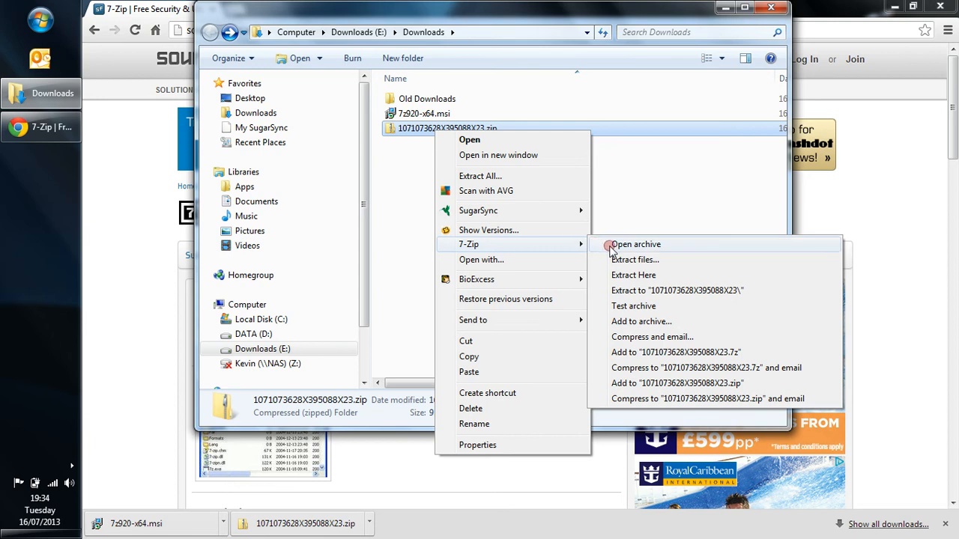
pyautogui.moveTo(629, 291)
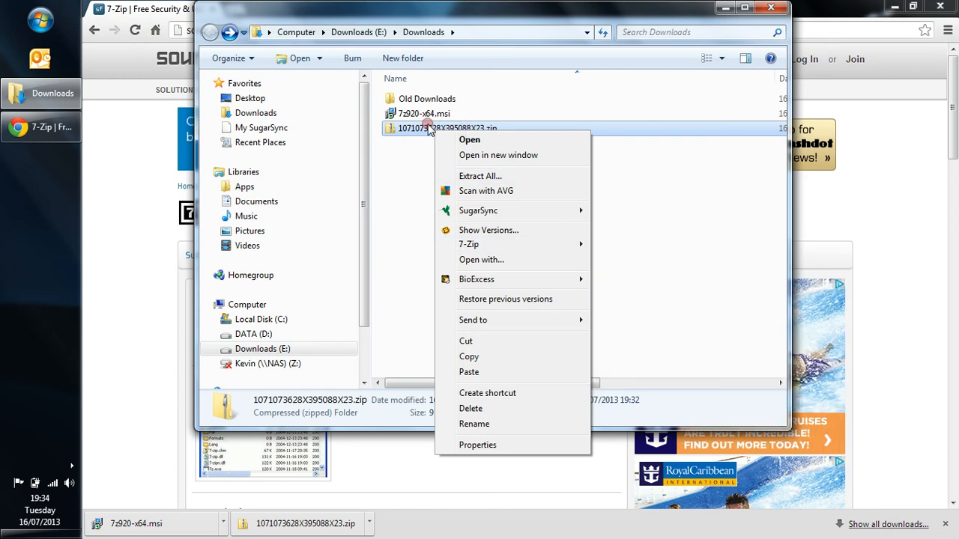
pyautogui.moveTo(404, 222)
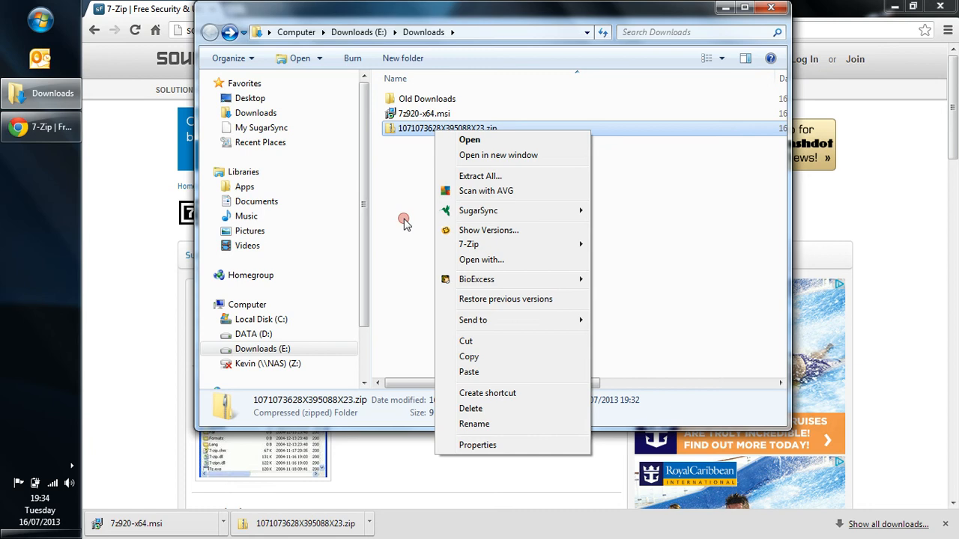
pyautogui.moveTo(402, 264)
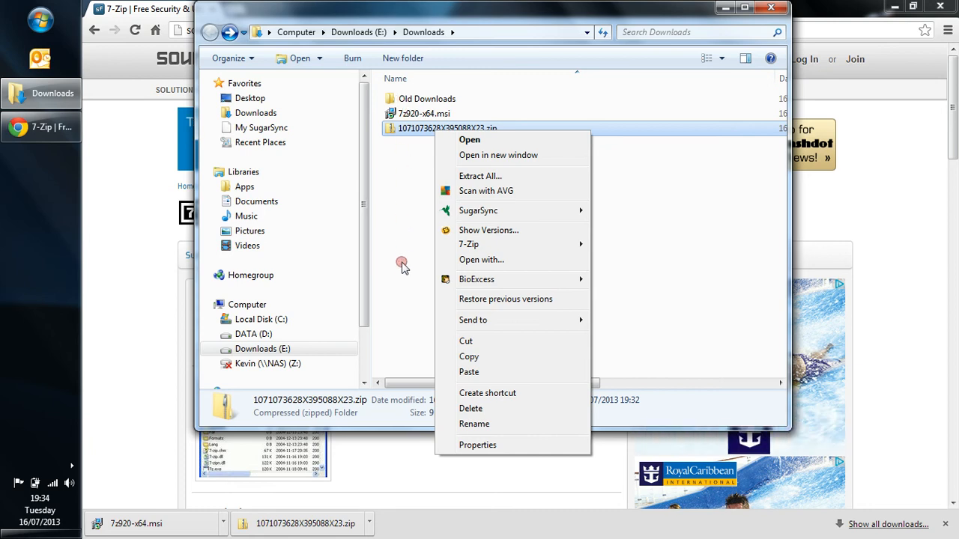
pyautogui.moveTo(421, 99)
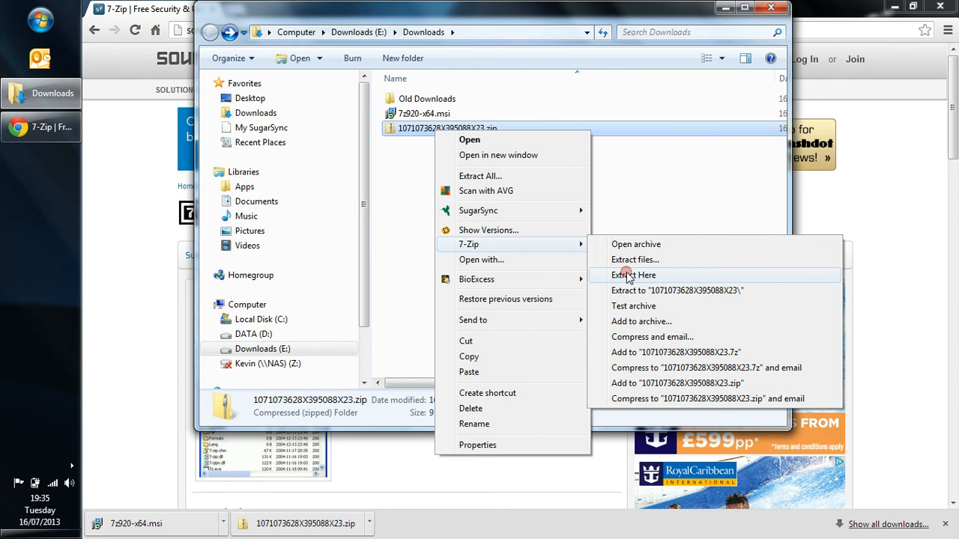
pyautogui.moveTo(667, 294)
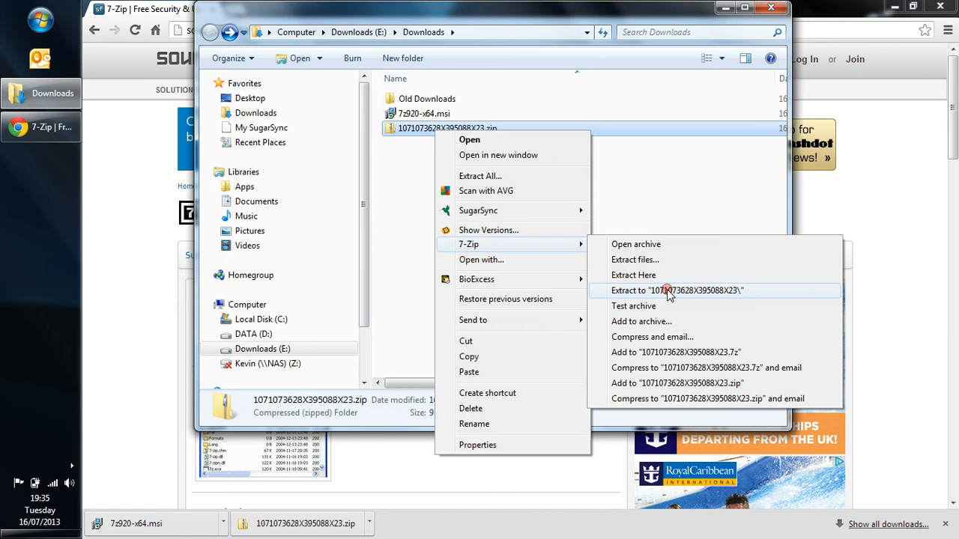
pyautogui.click(675, 291)
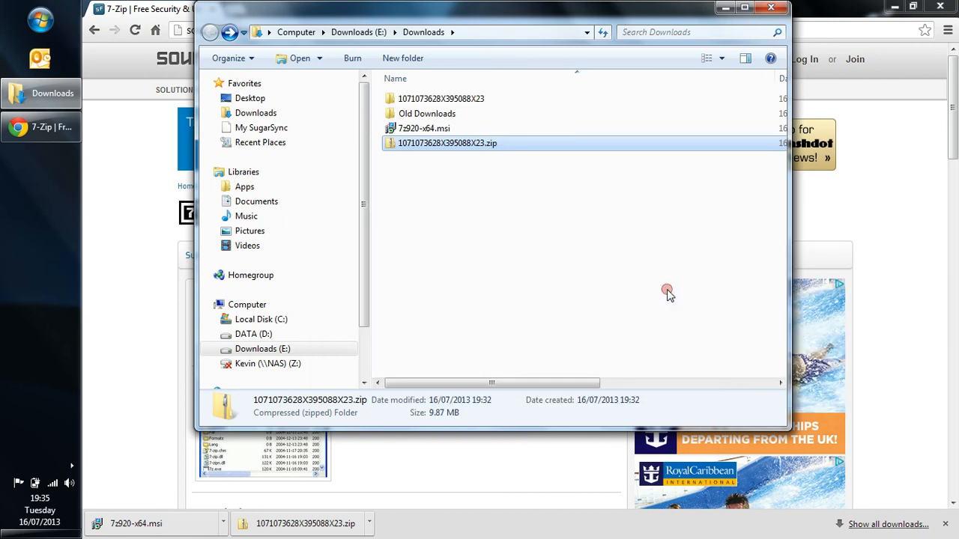
pyautogui.moveTo(440, 99)
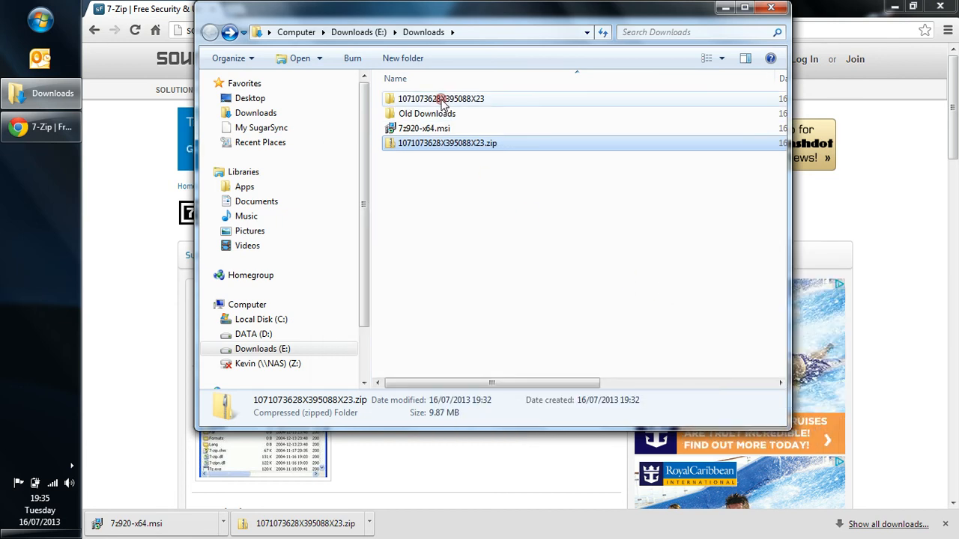
pyautogui.doubleClick(441, 98)
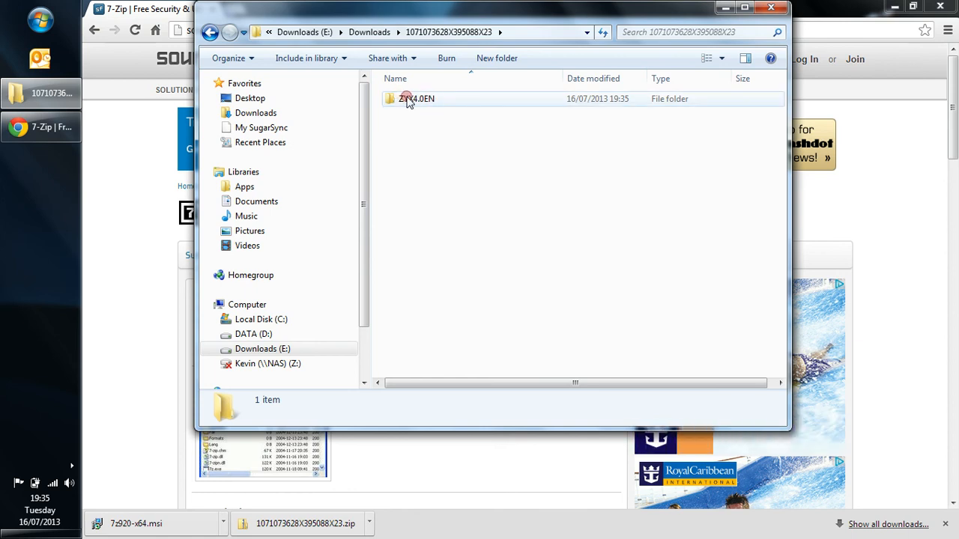
pyautogui.doubleClick(416, 99)
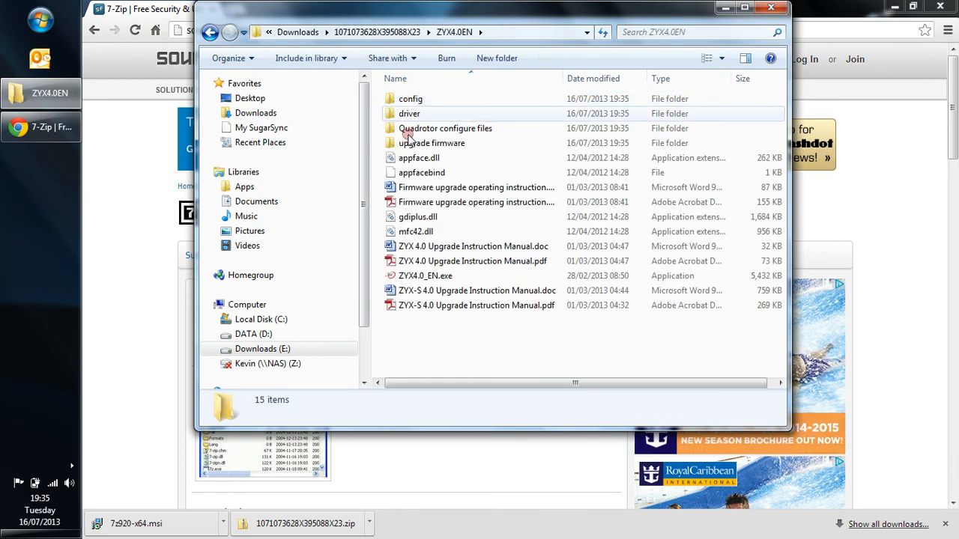
pyautogui.moveTo(450, 276)
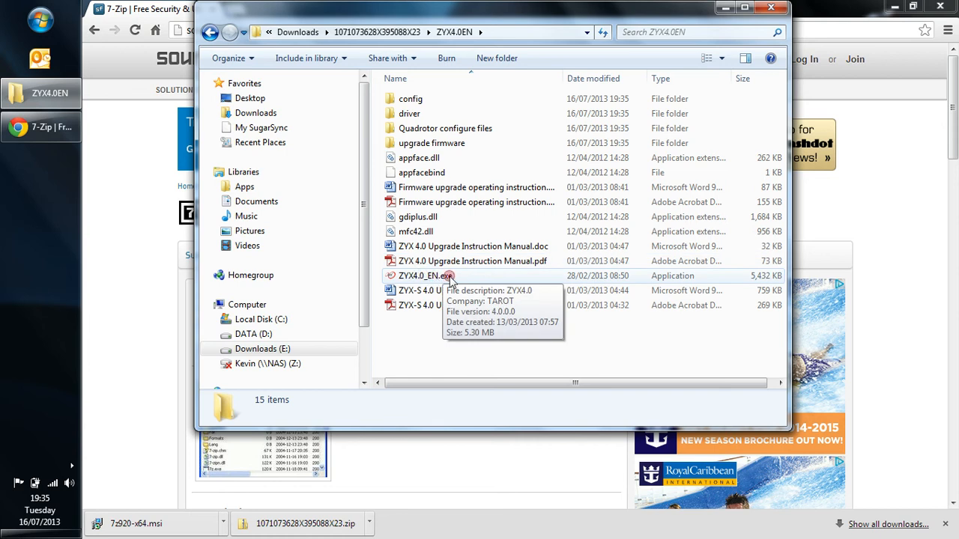
pyautogui.moveTo(424, 276)
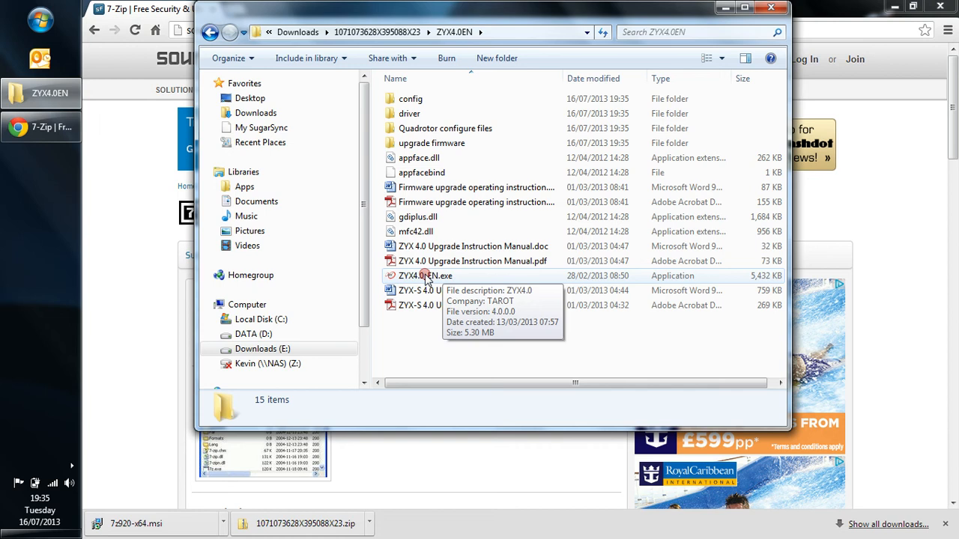
pyautogui.doubleClick(425, 275)
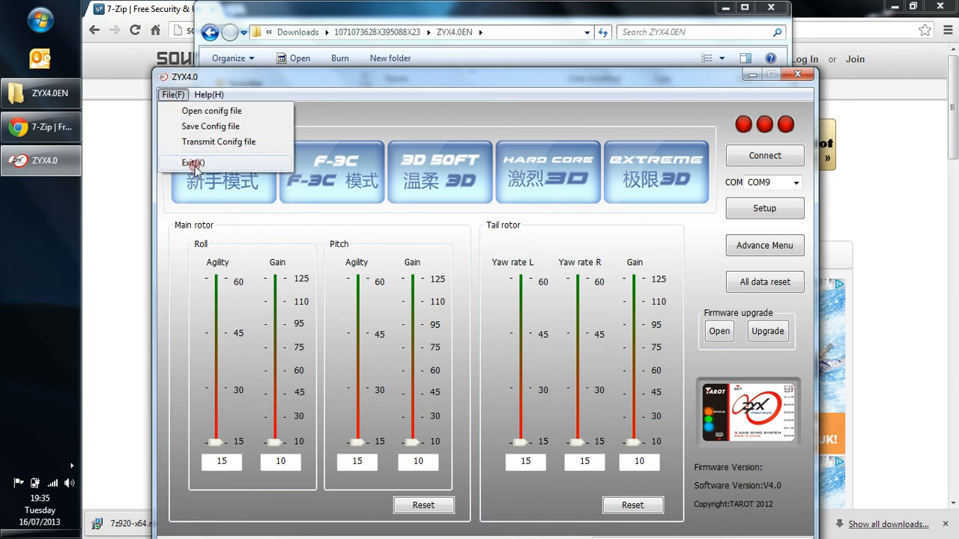
pyautogui.click(193, 162)
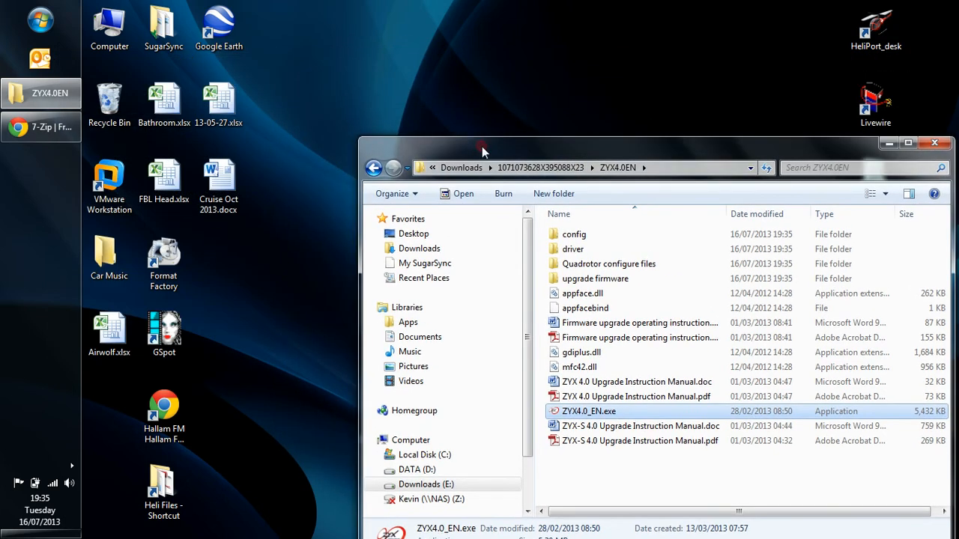
# Create a desktop folder named Tarot ZYX Toolkit and open it.
pyautogui.rightClick(294, 102)
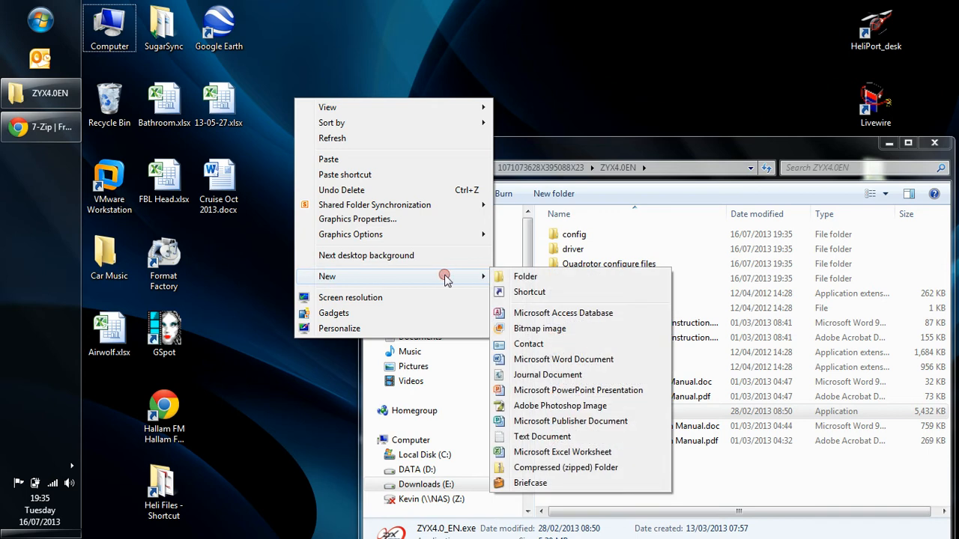
pyautogui.click(524, 276)
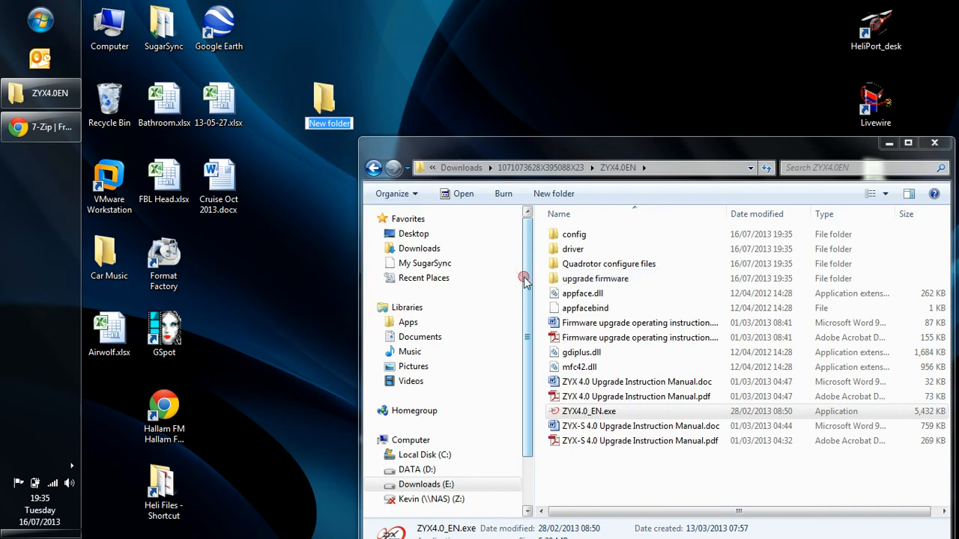
pyautogui.write('Tarot ZYX Toolkit')
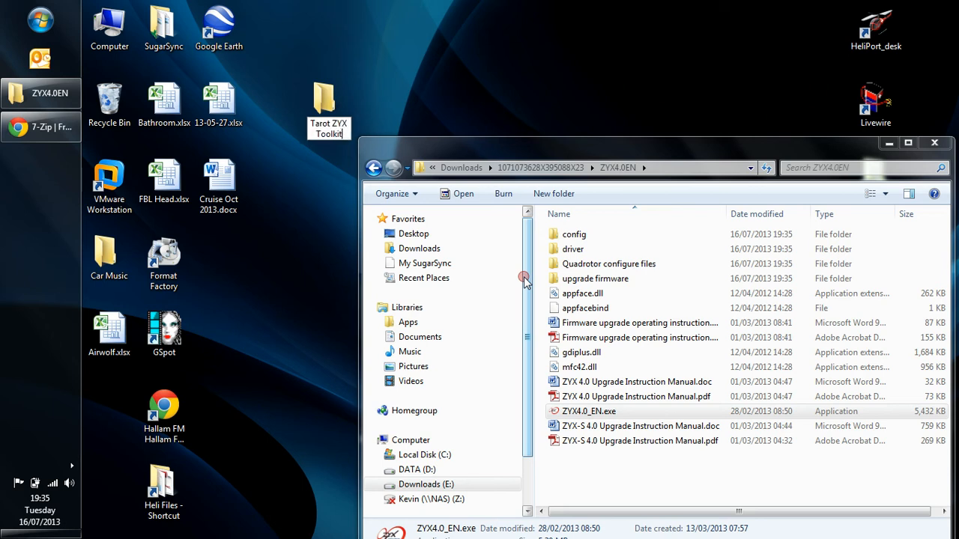
pyautogui.click(328, 108)
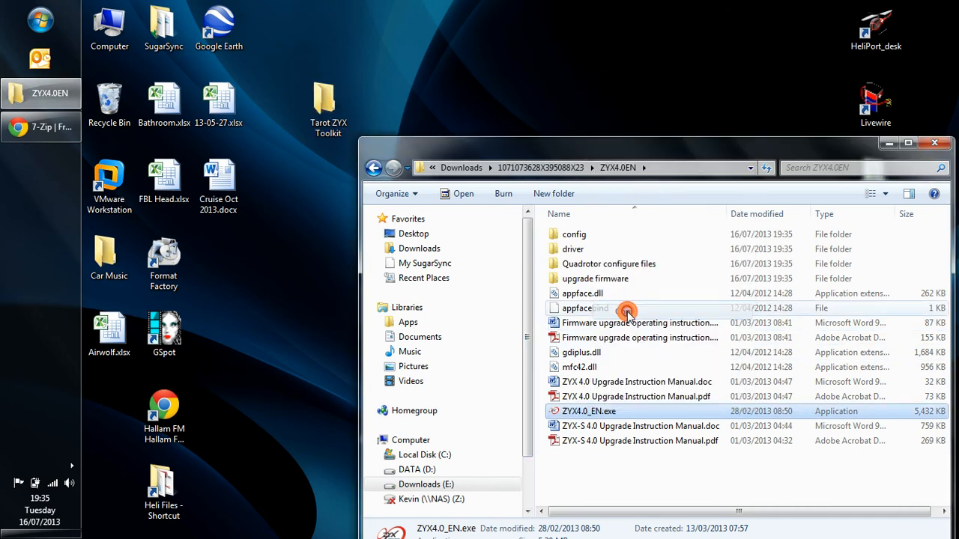
pyautogui.doubleClick(328, 102)
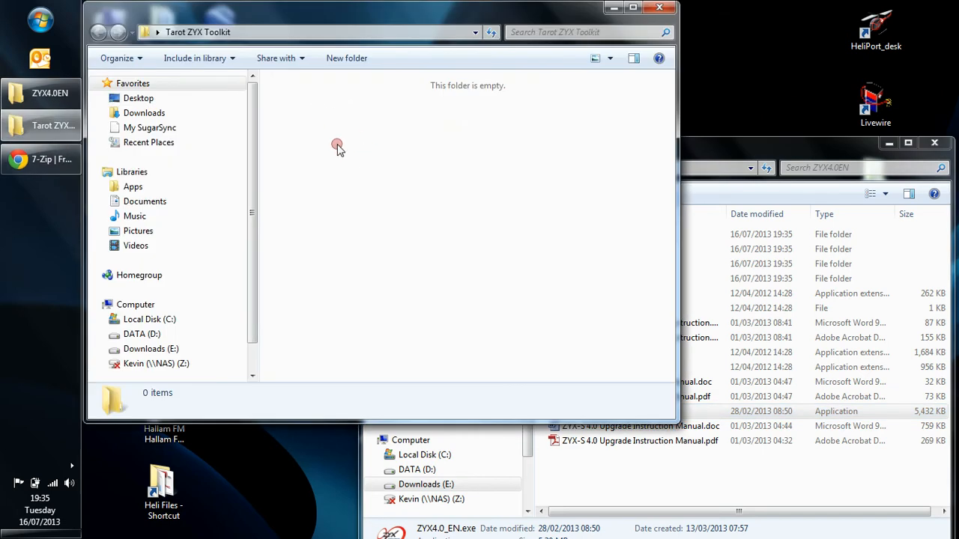
# Paste the ZYX4.0 shortcut into the folder, show it as Large Icons, and close the window.
pyautogui.rightClick(337, 147)
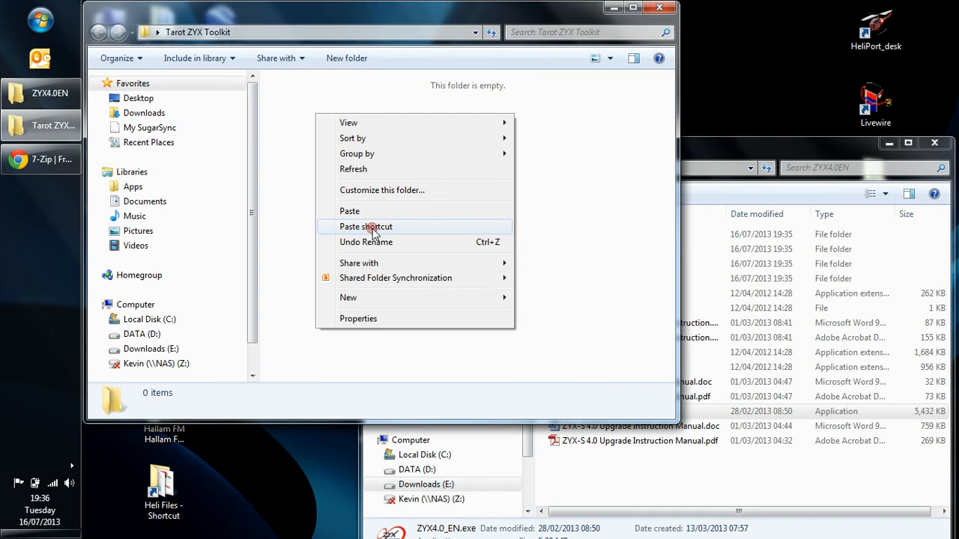
pyautogui.click(366, 226)
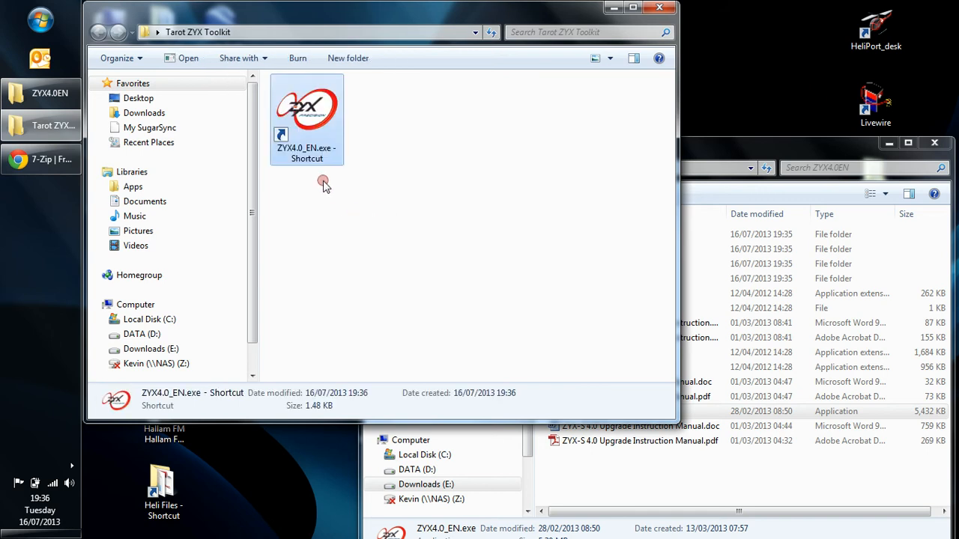
pyautogui.click(610, 58)
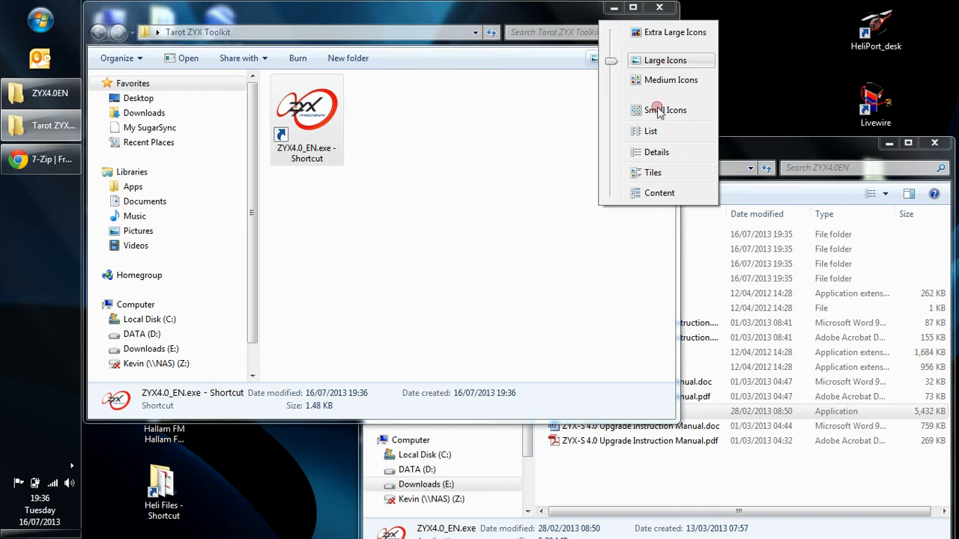
pyautogui.click(650, 130)
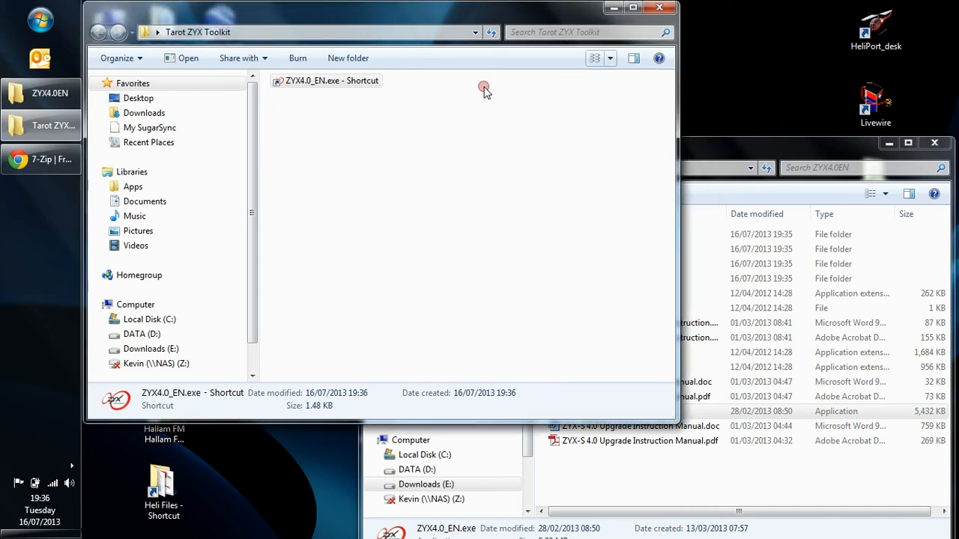
pyautogui.click(610, 59)
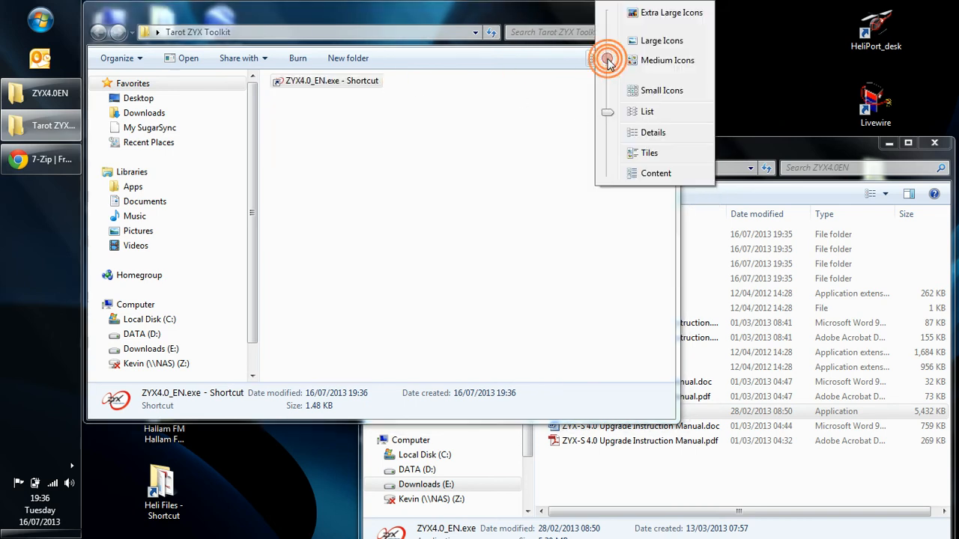
pyautogui.click(662, 40)
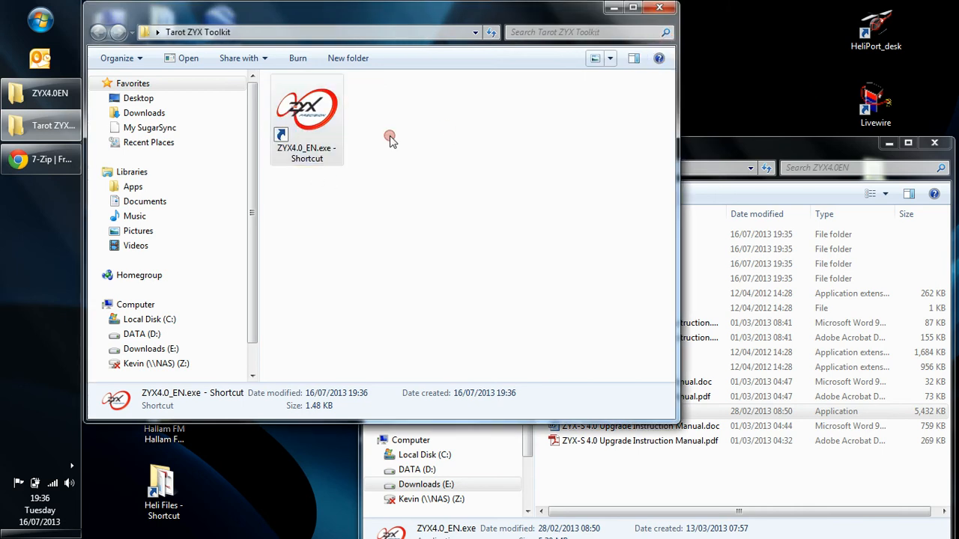
pyautogui.moveTo(660, 9)
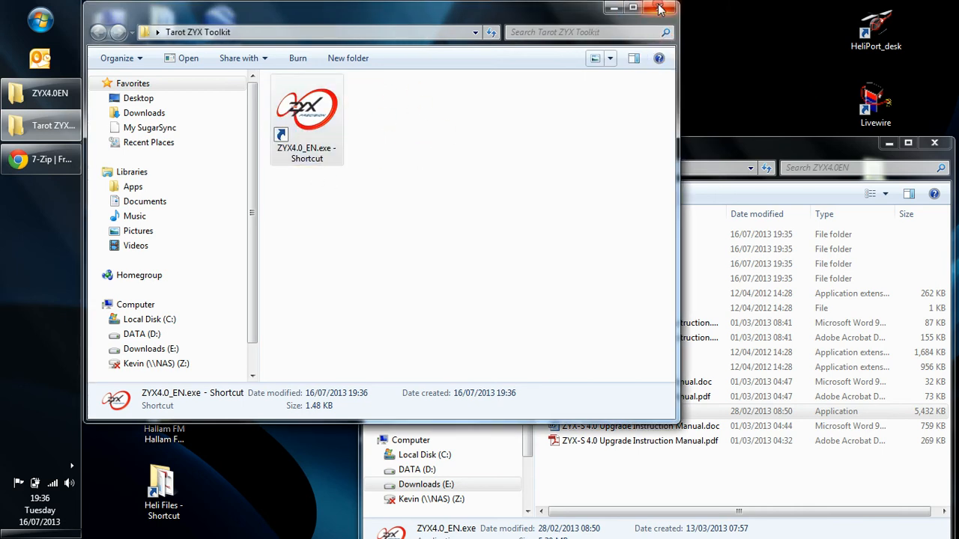
pyautogui.click(659, 9)
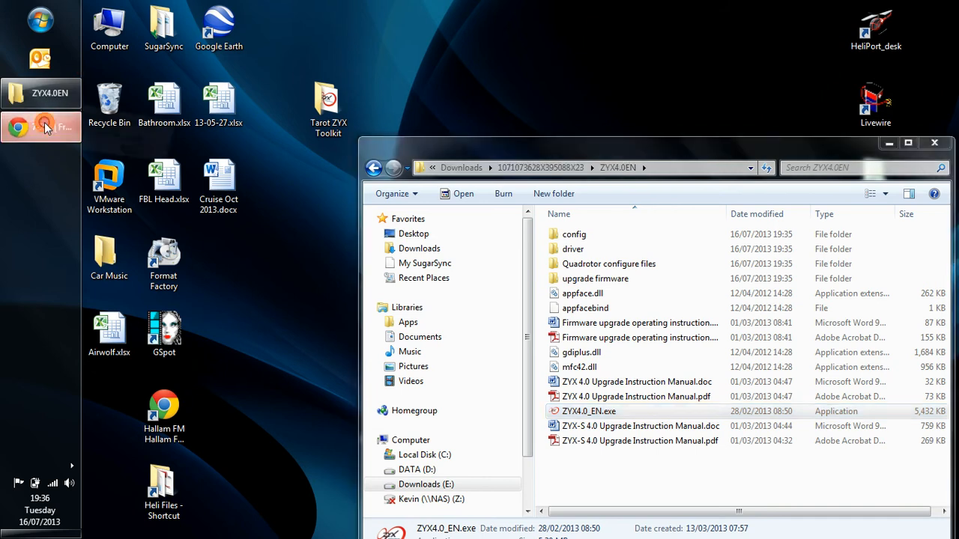
# Google 'zyx fbl john' and follow the Flybarless Gyro Programming Software result.
pyautogui.click(42, 127)
pyautogui.write('www.goo')
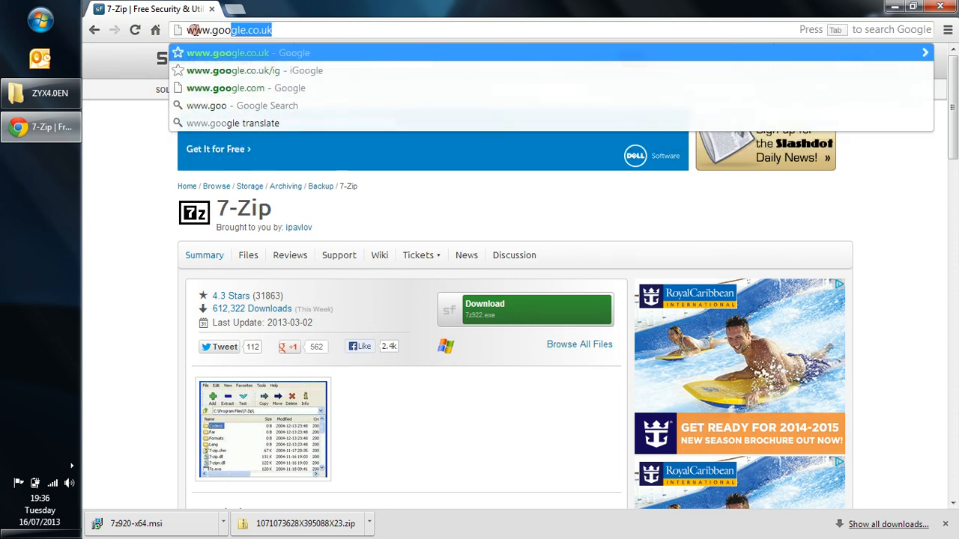
pyautogui.click(228, 52)
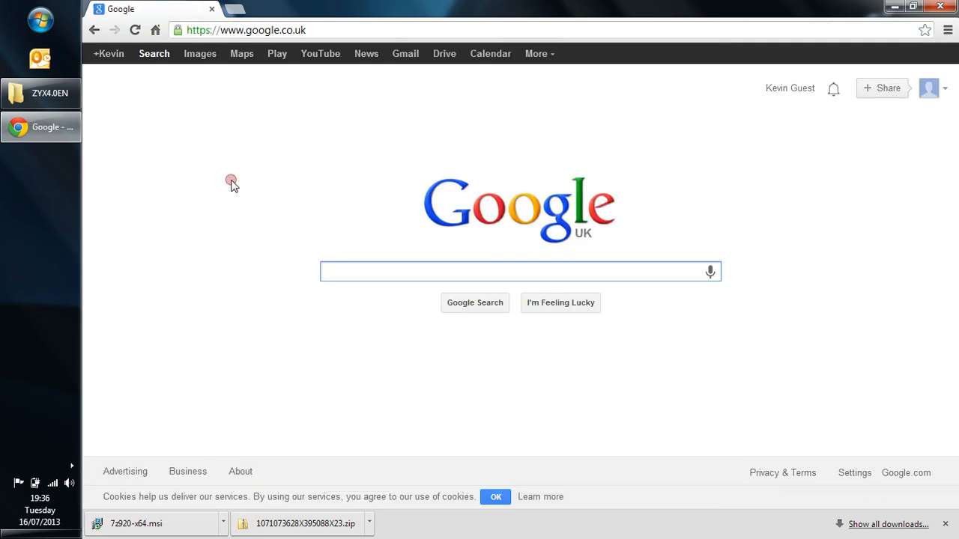
pyautogui.write('zyx')
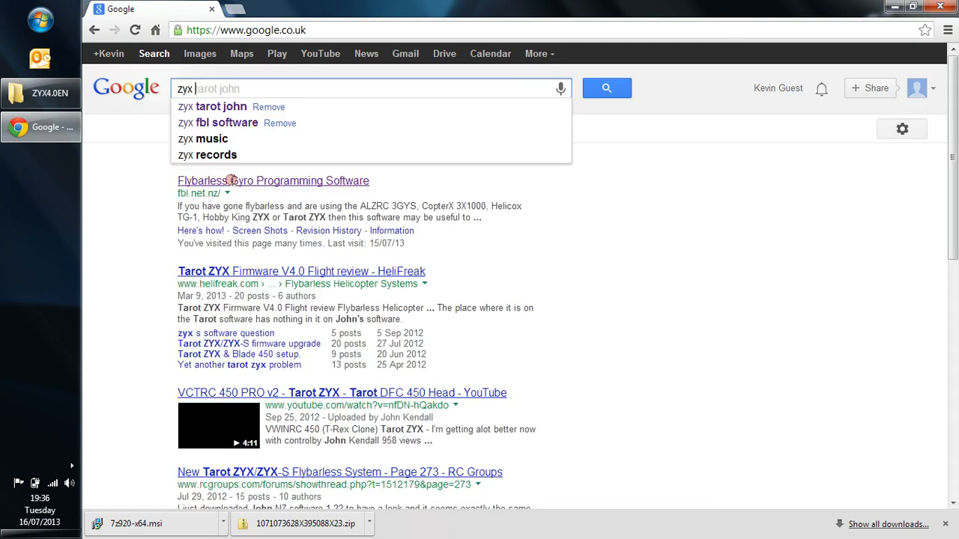
pyautogui.click(226, 122)
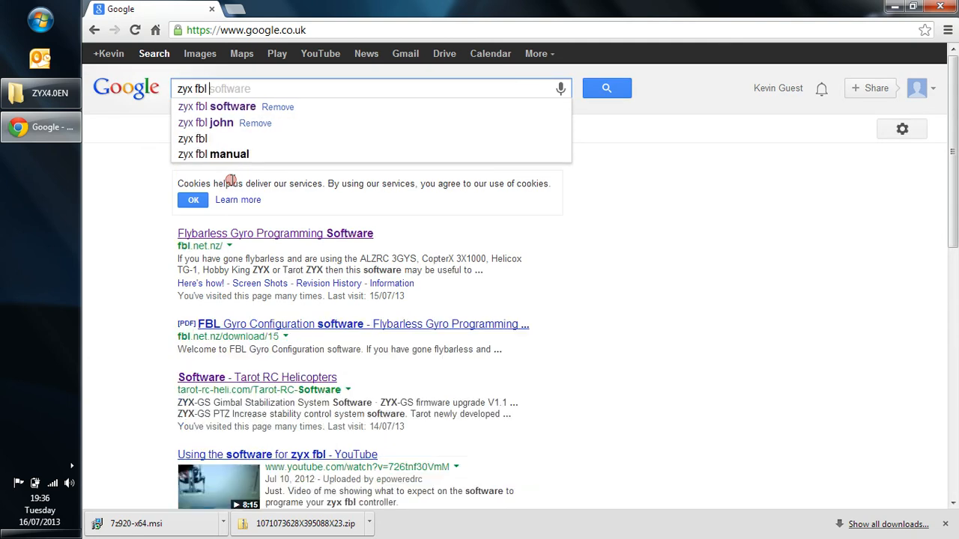
pyautogui.click(206, 123)
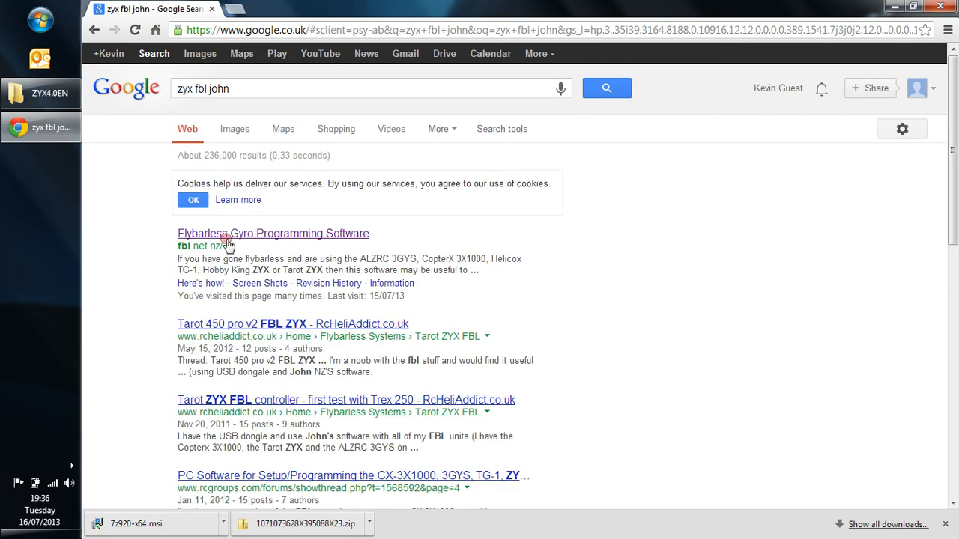
pyautogui.moveTo(208, 246)
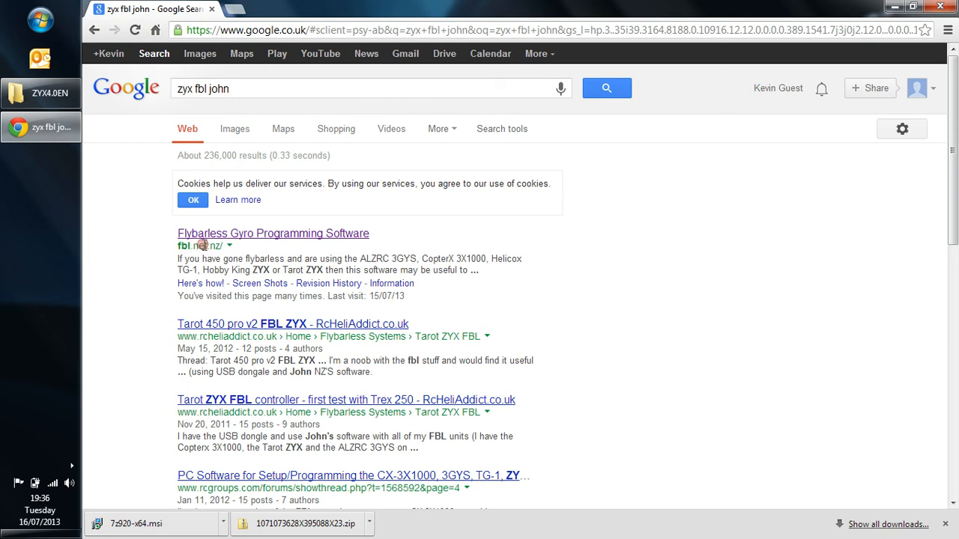
pyautogui.click(273, 234)
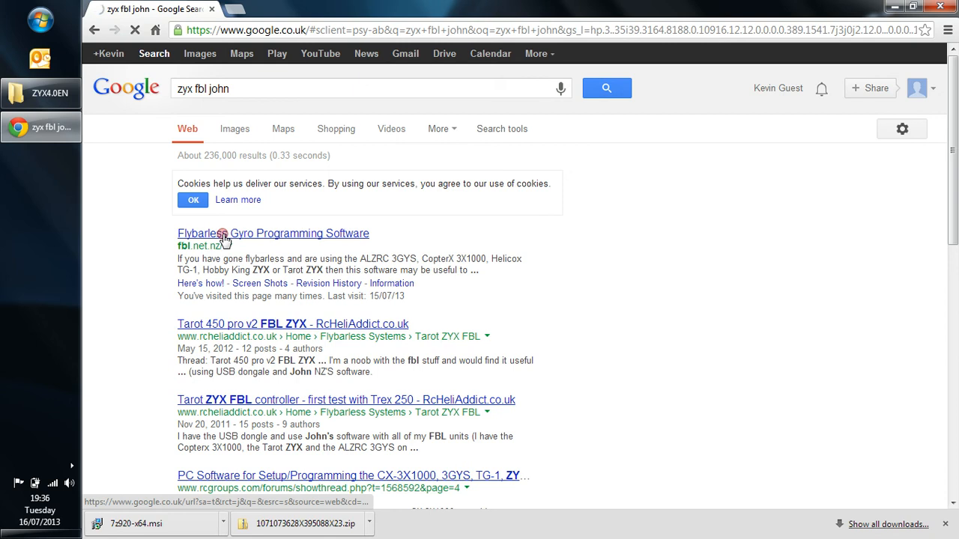
# Download the zipped testing version 1.21 (fblv121setup.zip) from the fbl.net.nz home page.
pyautogui.click(273, 234)
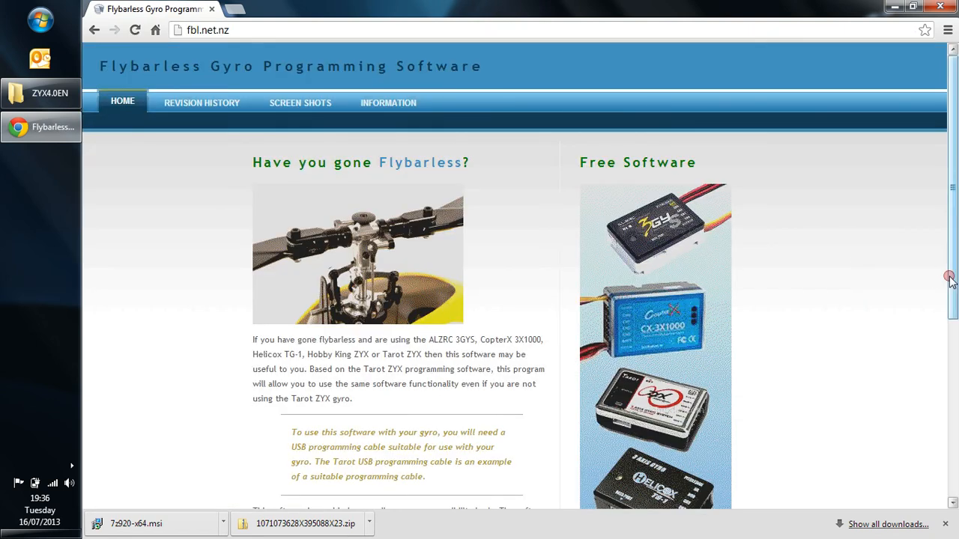
pyautogui.scroll(-3)
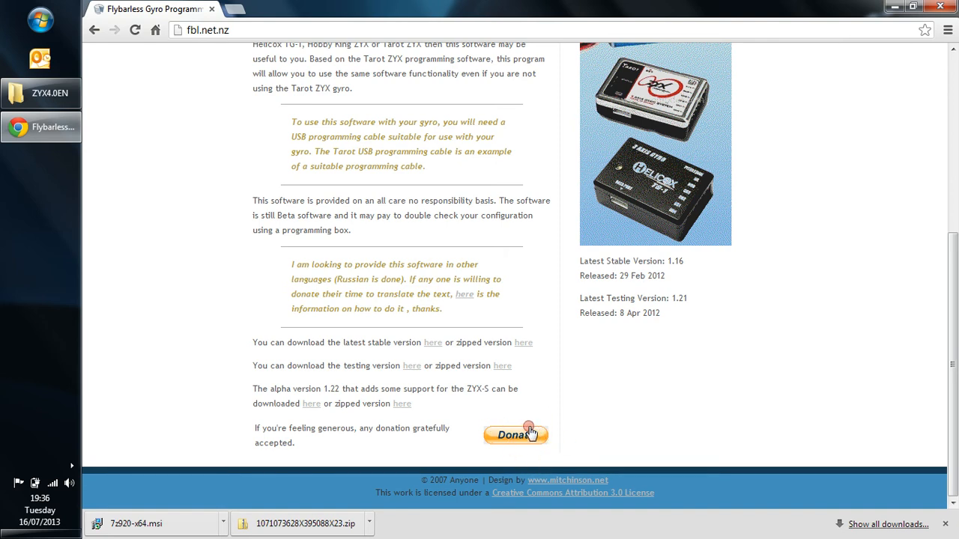
pyautogui.moveTo(518, 442)
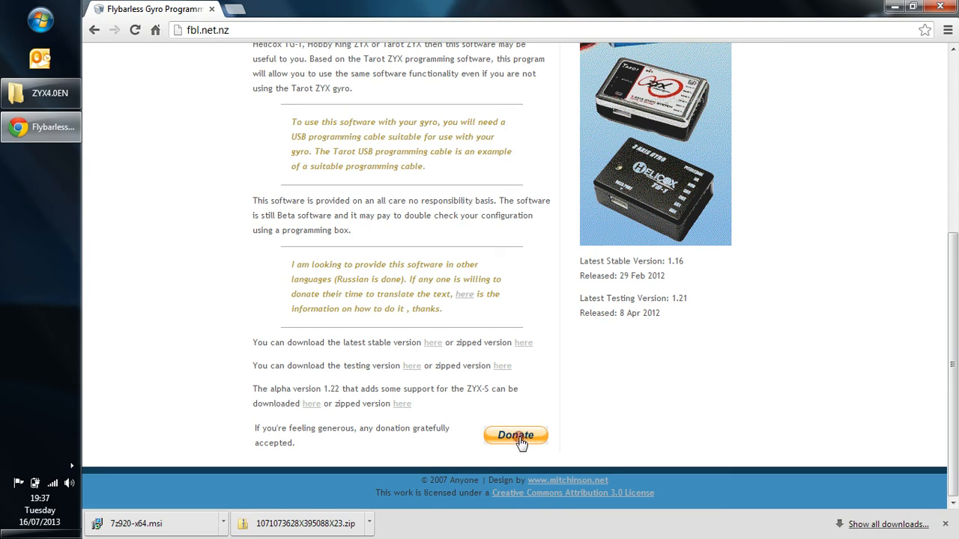
pyautogui.moveTo(367, 366)
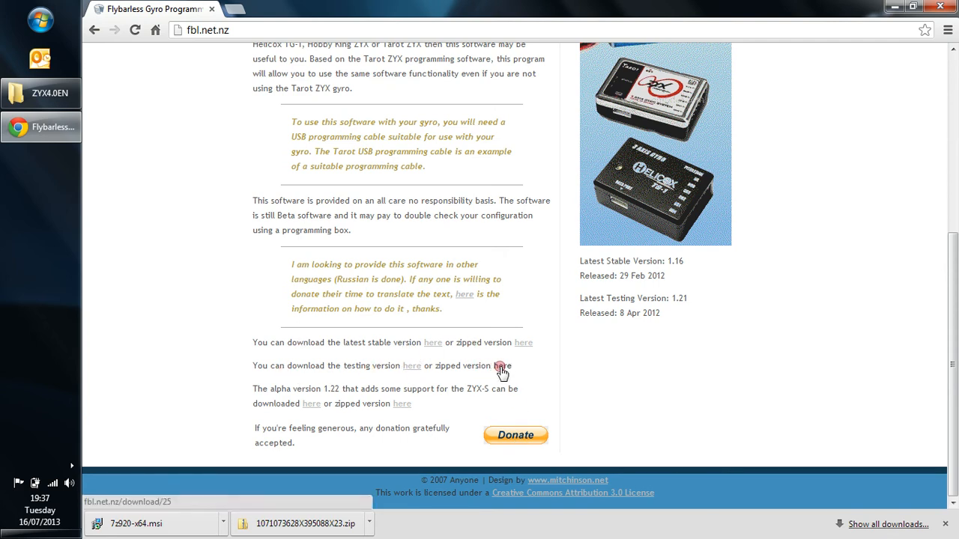
pyautogui.moveTo(500, 367)
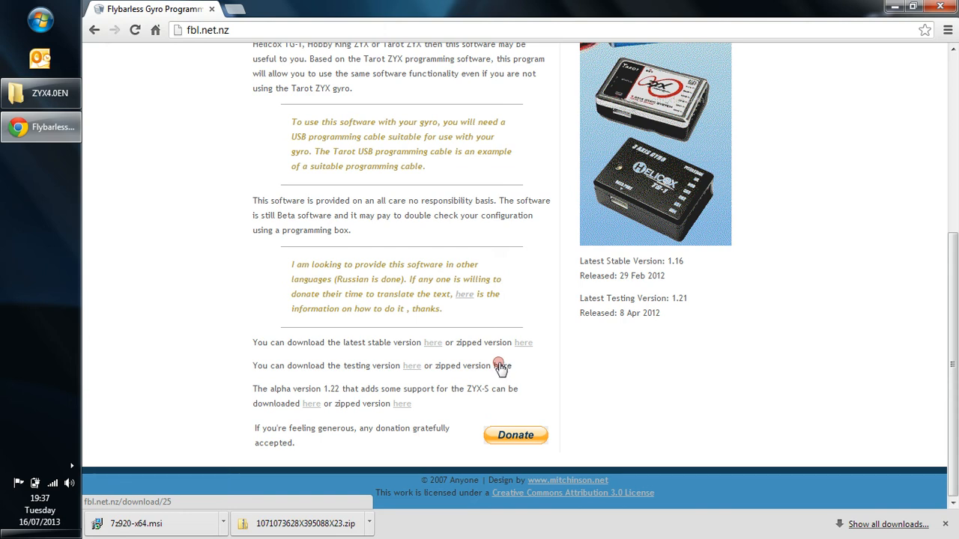
pyautogui.click(503, 366)
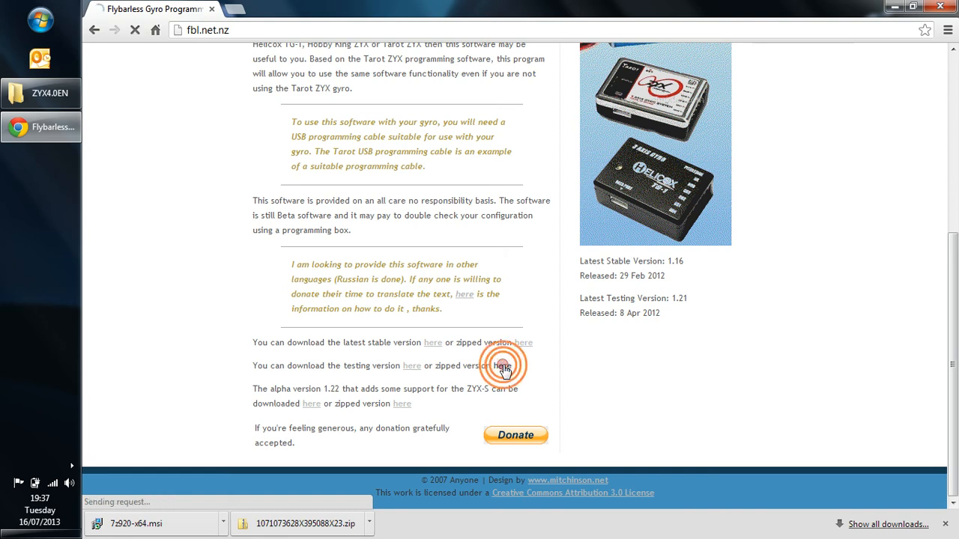
pyautogui.click(503, 366)
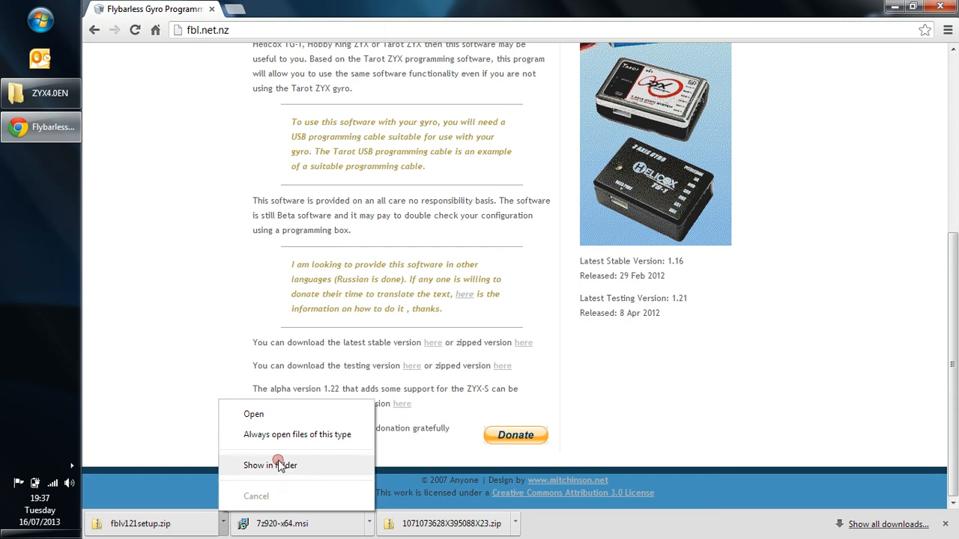
# Extract fblv121setup.zip with 7-Zip into an fblv121setup folder and open it.
pyautogui.click(270, 465)
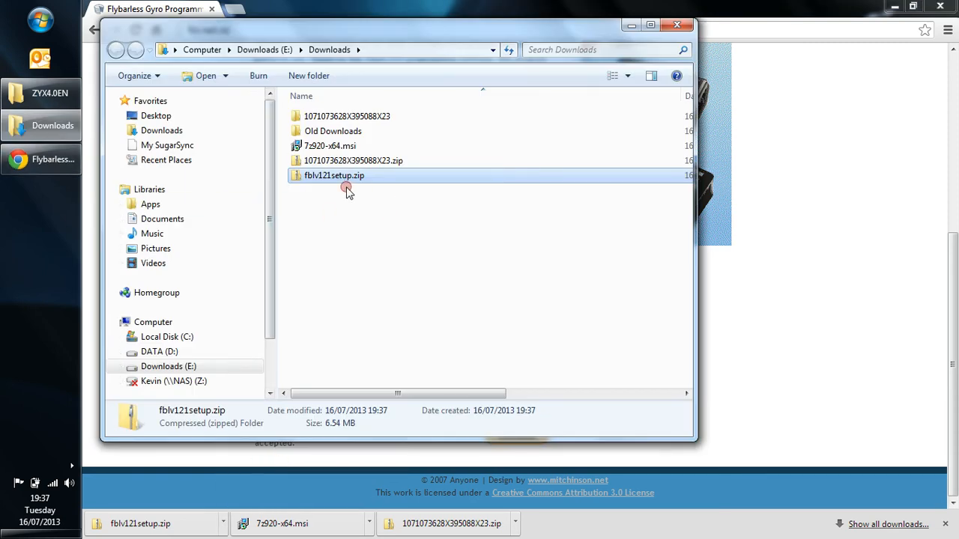
pyautogui.moveTo(344, 175)
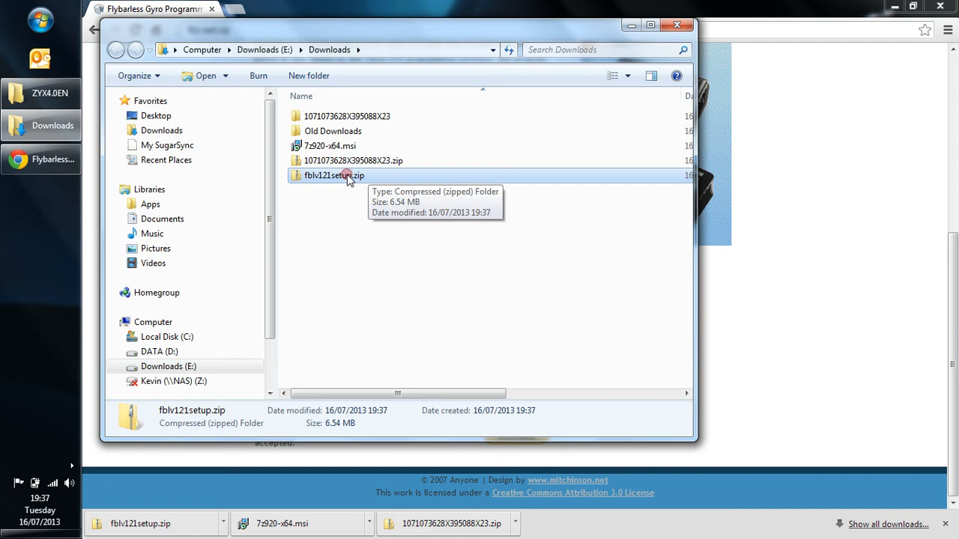
pyautogui.rightClick(334, 176)
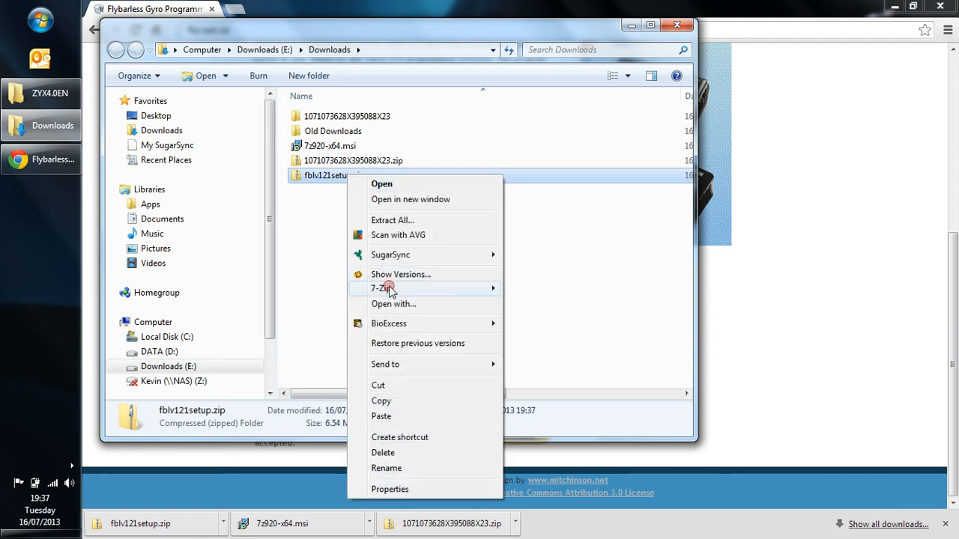
pyautogui.click(382, 288)
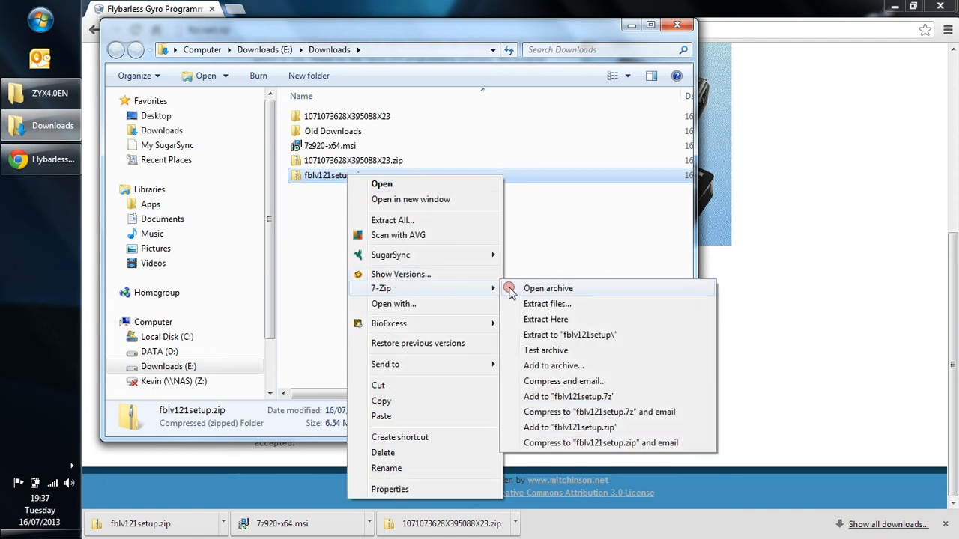
pyautogui.moveTo(597, 336)
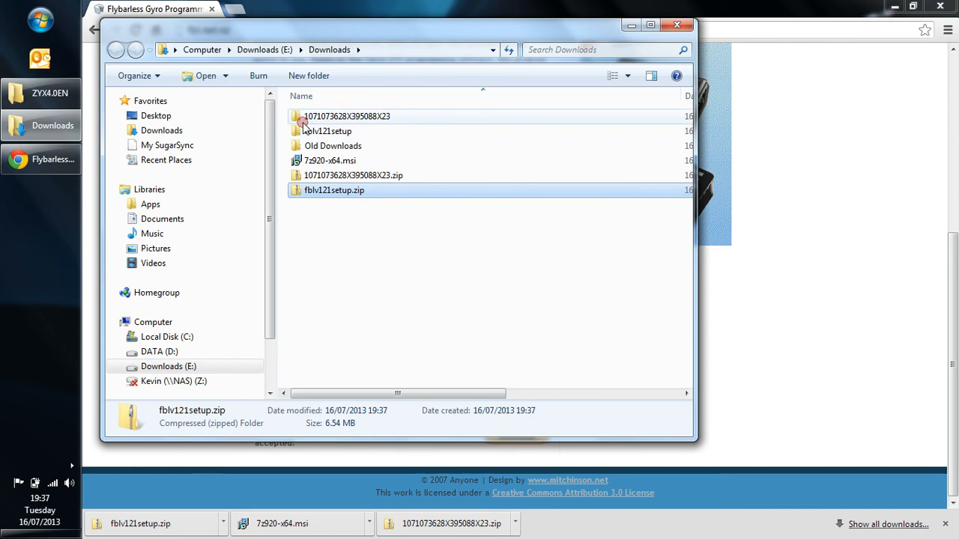
pyautogui.click(326, 132)
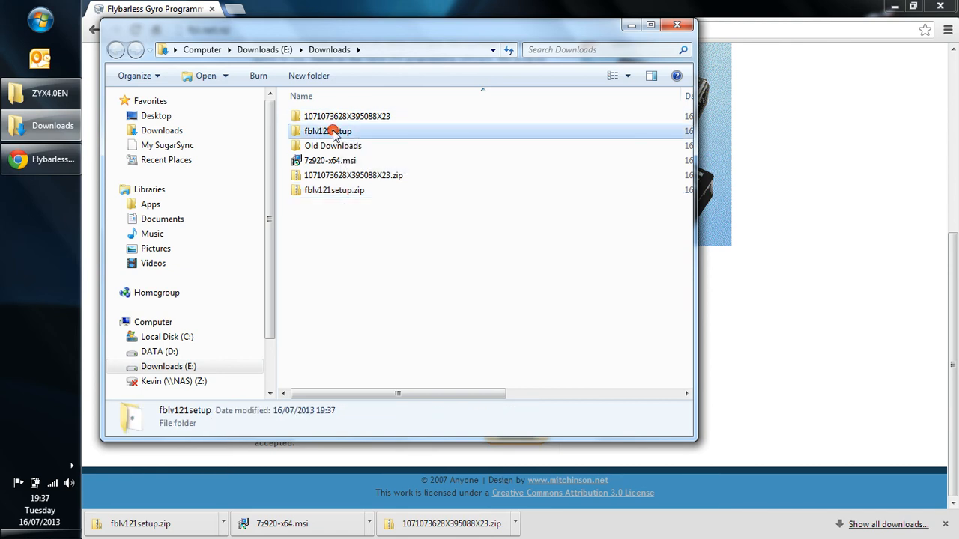
pyautogui.doubleClick(327, 132)
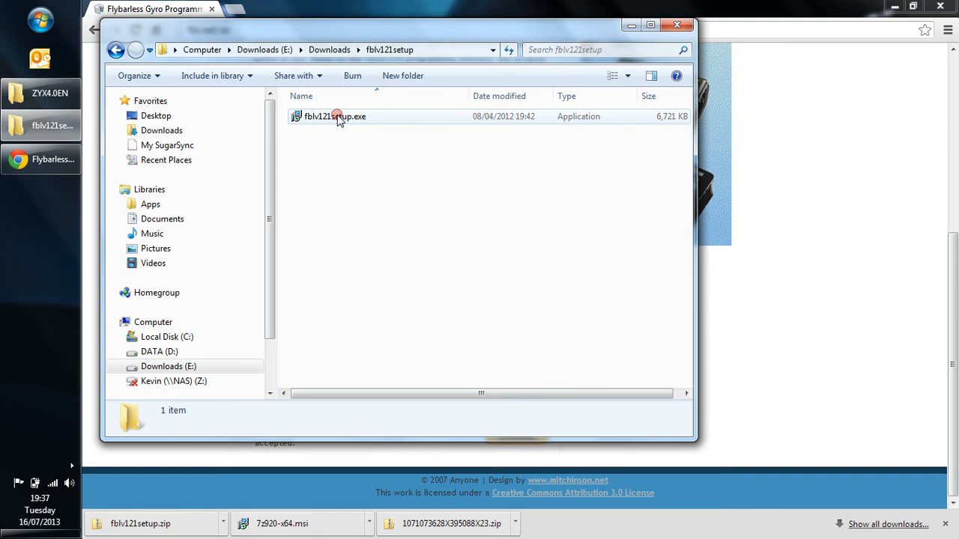
# Launch fblv121setup.exe to start the FBL Gyro Programmer Setup Wizard.
pyautogui.click(335, 117)
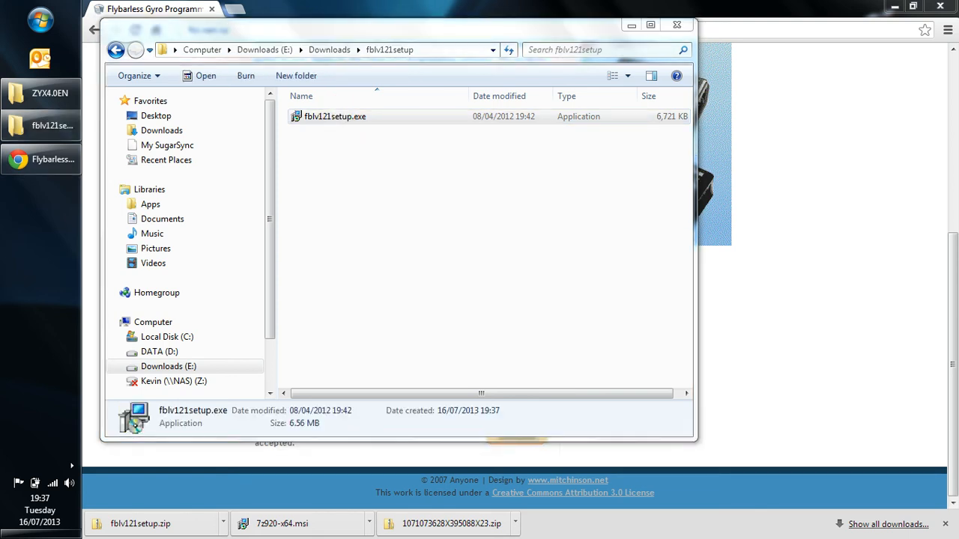
pyautogui.doubleClick(335, 116)
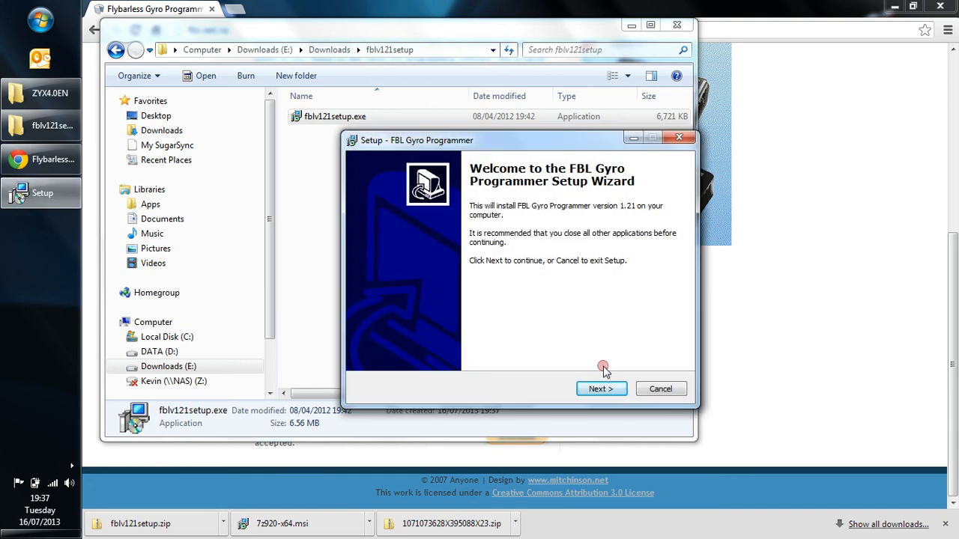
# Accept the default C:\Program Files (x86)\FBL location and request a desktop icon.
pyautogui.click(599, 390)
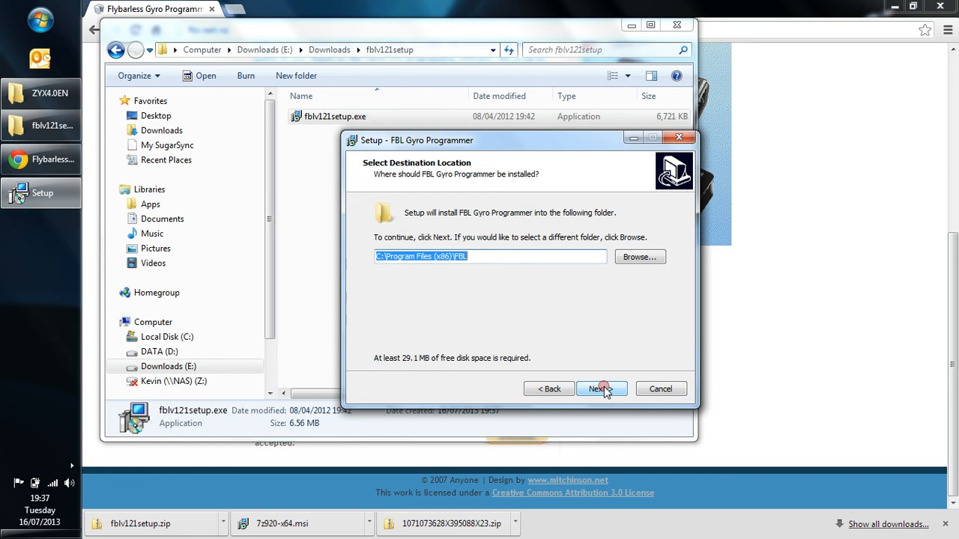
pyautogui.click(599, 389)
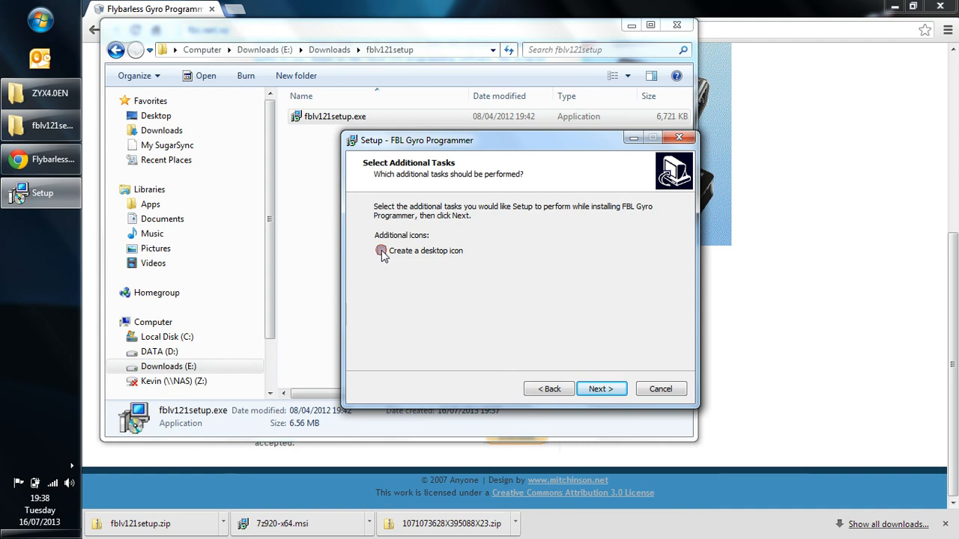
pyautogui.click(380, 250)
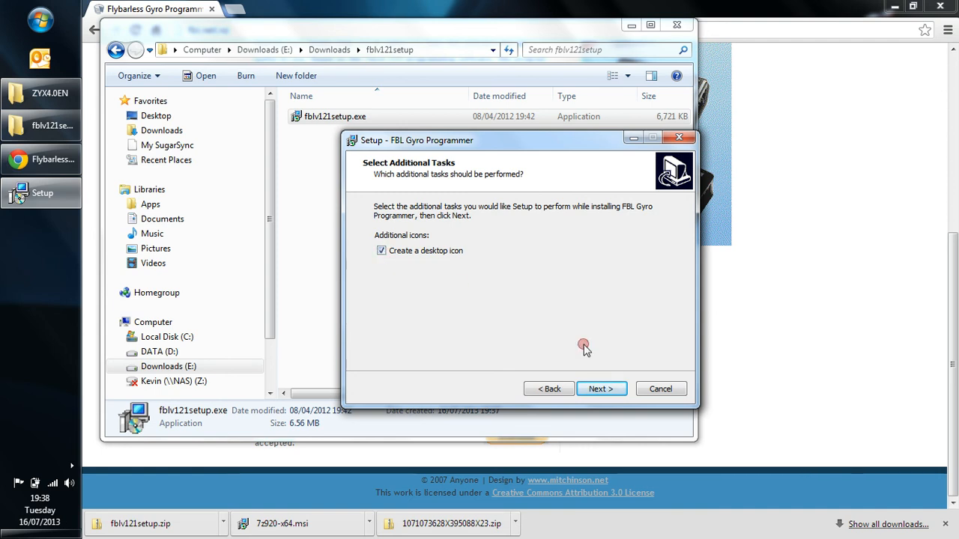
pyautogui.click(600, 389)
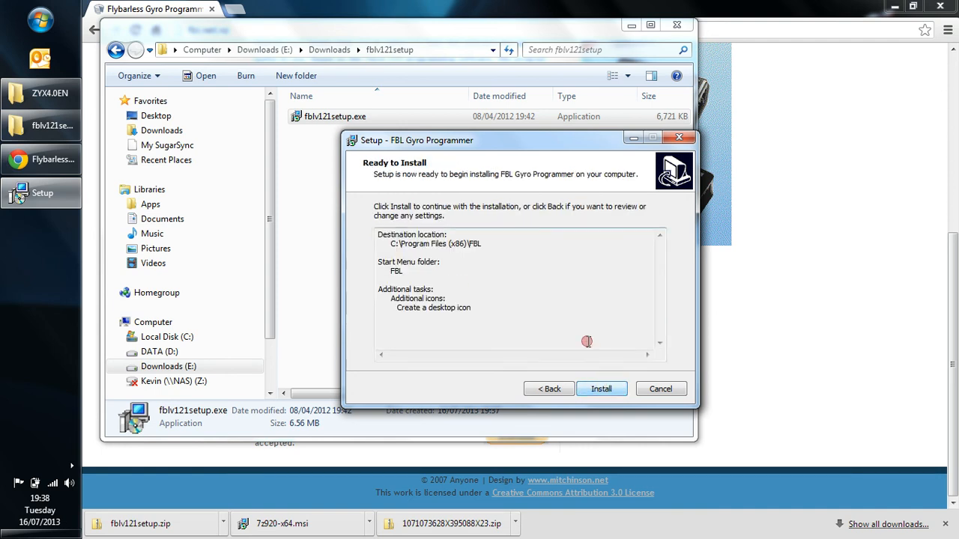
# Install FBL Gyro Programmer, finish without launching it, and close the fblv121setup folder.
pyautogui.click(603, 390)
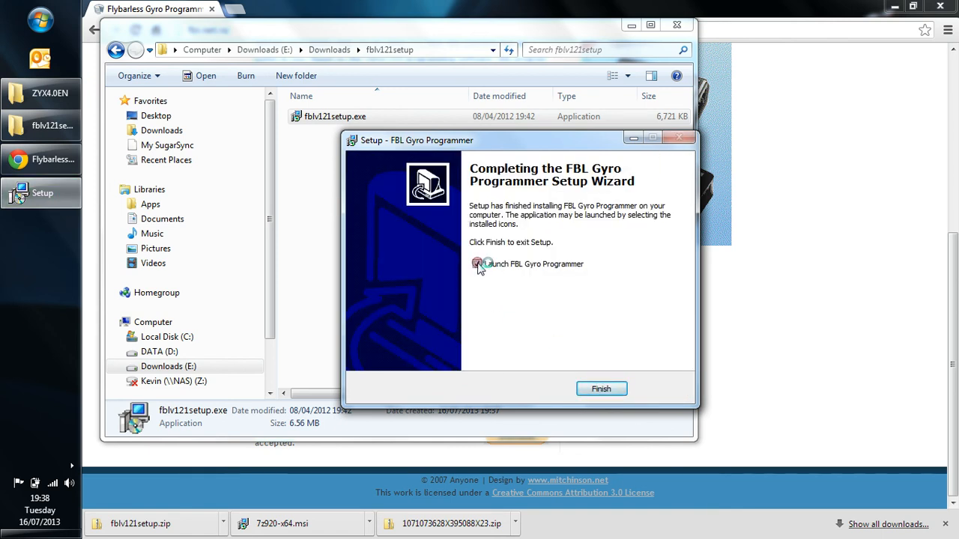
pyautogui.click(476, 264)
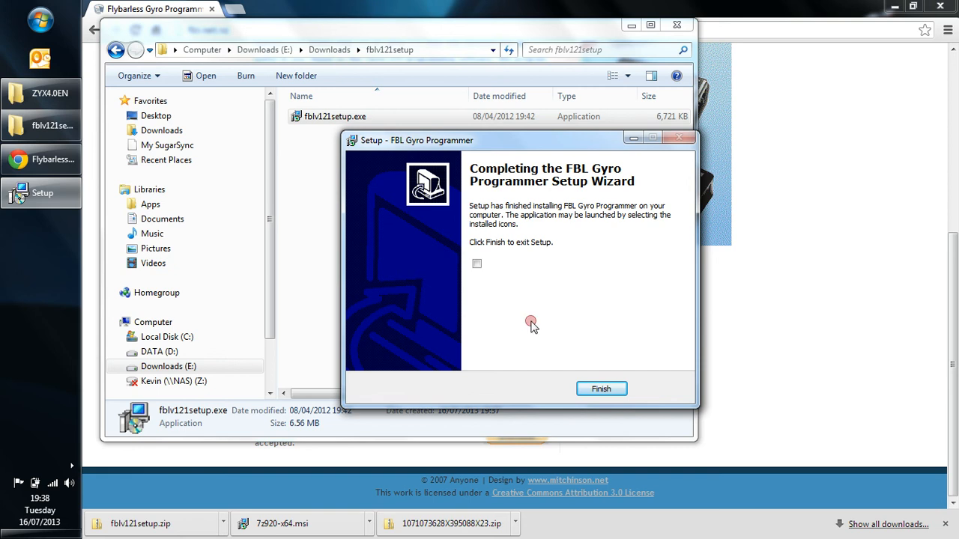
pyautogui.click(600, 388)
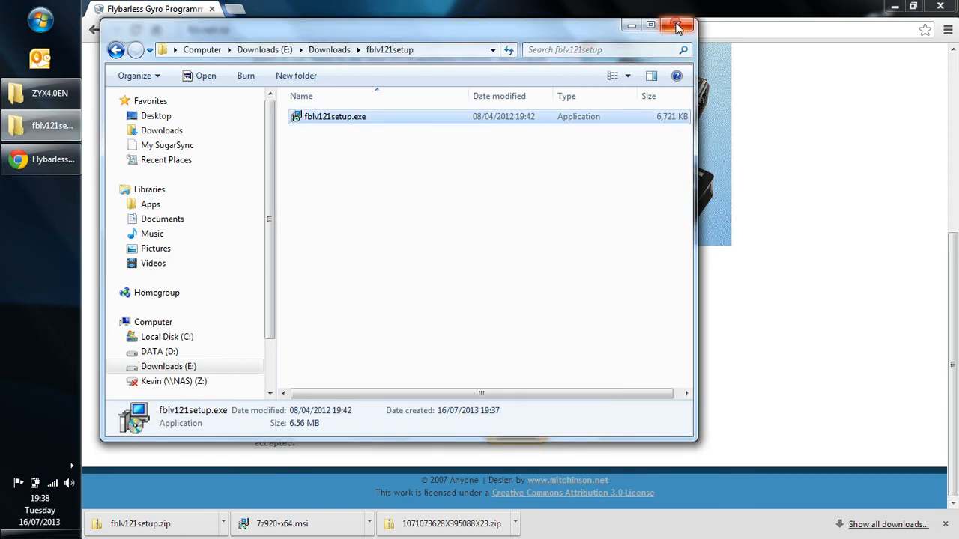
pyautogui.click(678, 24)
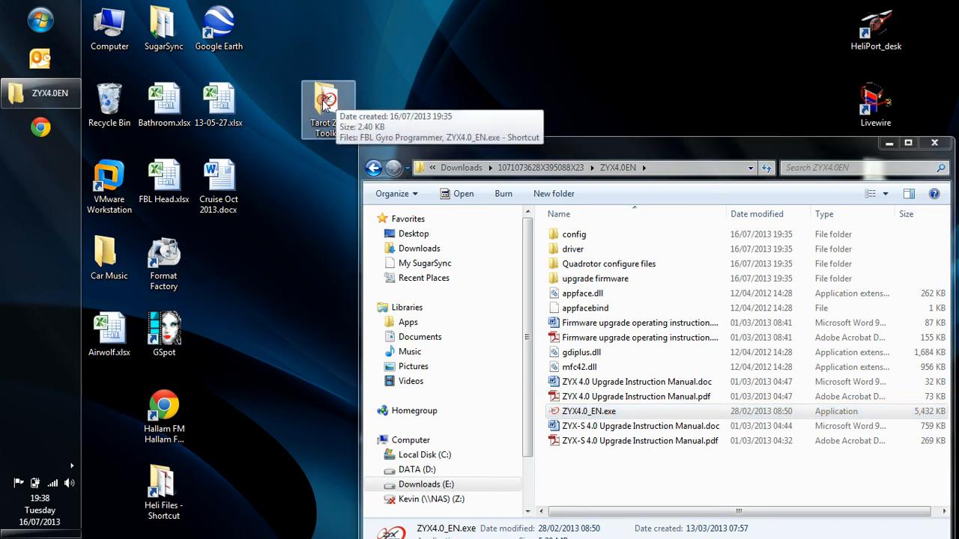
# Launch FBL Gyro Programmer from its shortcut inside the Tarot ZYX Toolkit desktop folder.
pyautogui.doubleClick(326, 102)
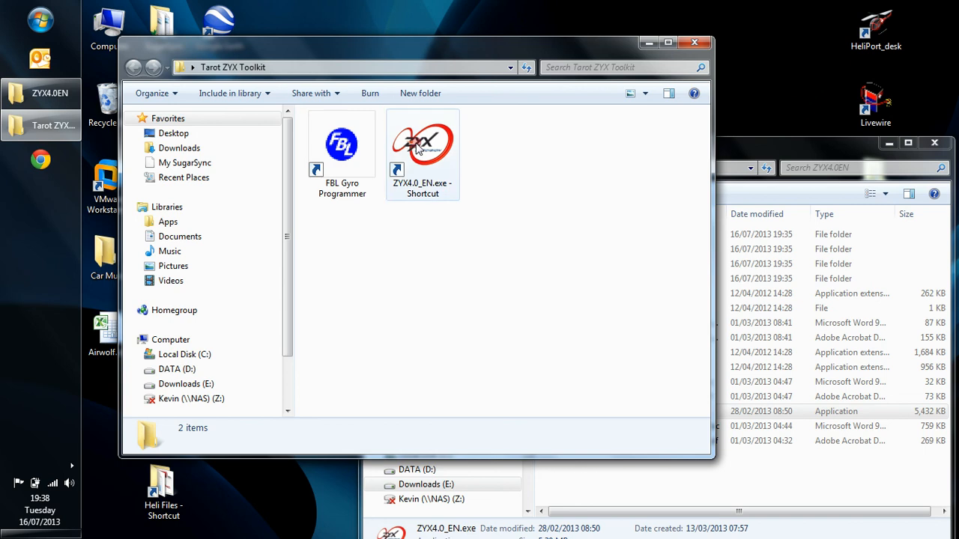
pyautogui.click(341, 147)
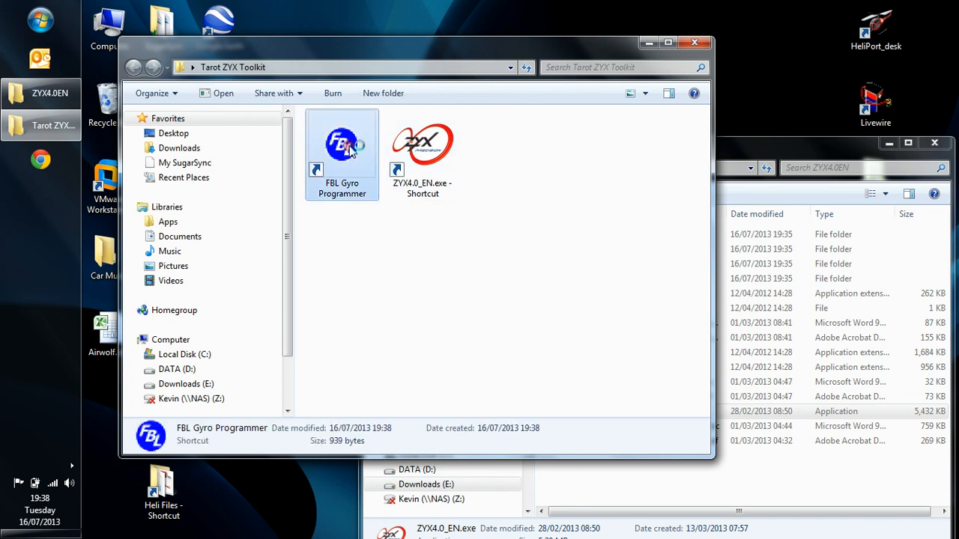
pyautogui.doubleClick(342, 143)
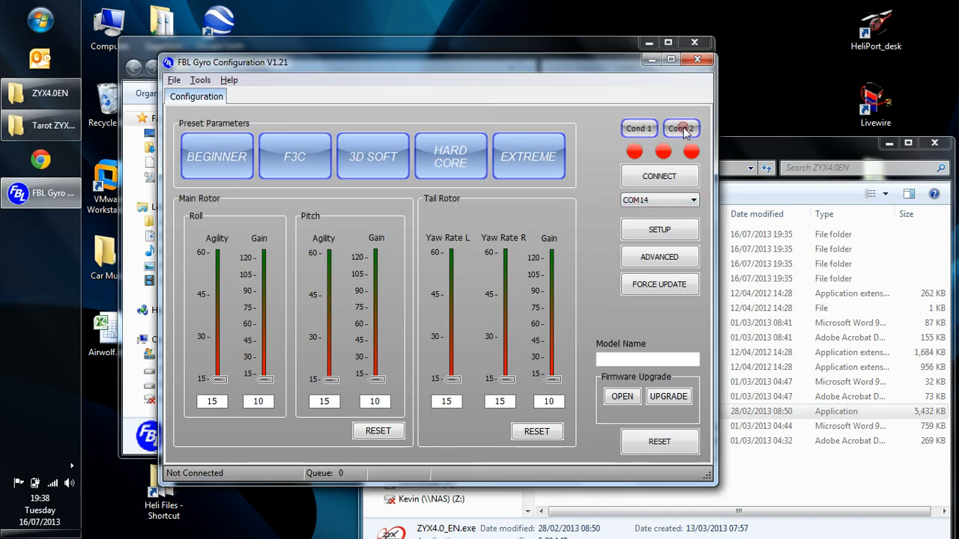
pyautogui.moveTo(706, 63)
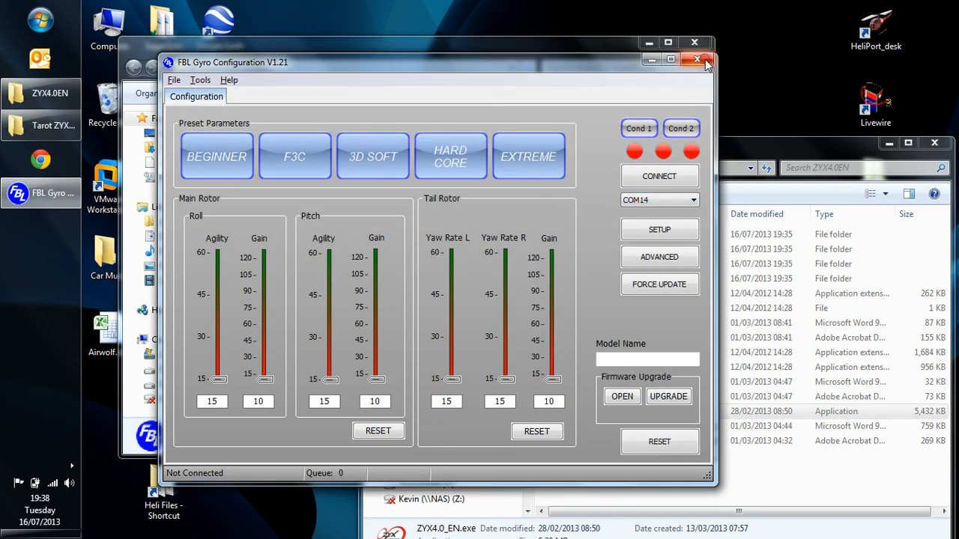
# Close FBL Gyro Configuration, then launch ZYX4.0 from its shortcut and close it.
pyautogui.click(696, 62)
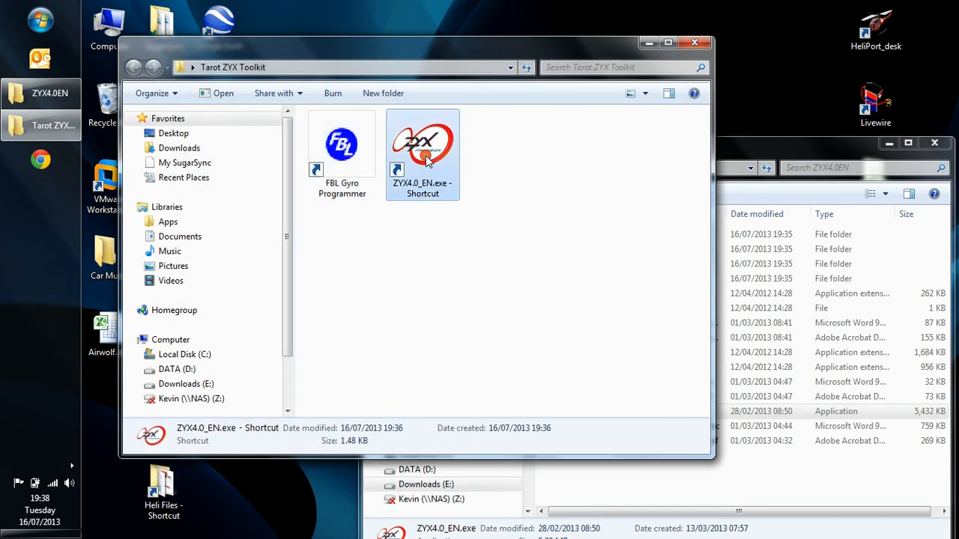
pyautogui.doubleClick(422, 143)
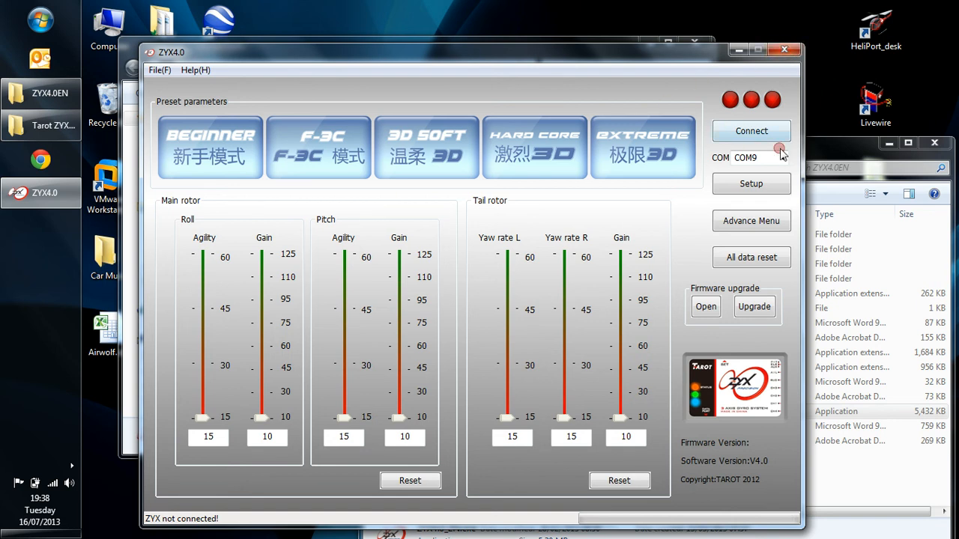
pyautogui.click(782, 157)
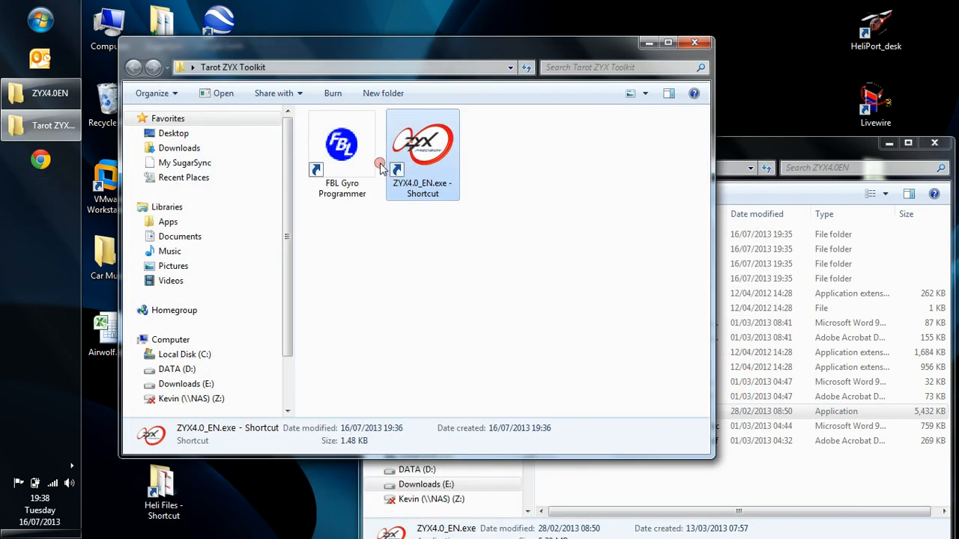
# Relaunch FBL Gyro Programmer, review the available COM ports, and close it.
pyautogui.doubleClick(342, 142)
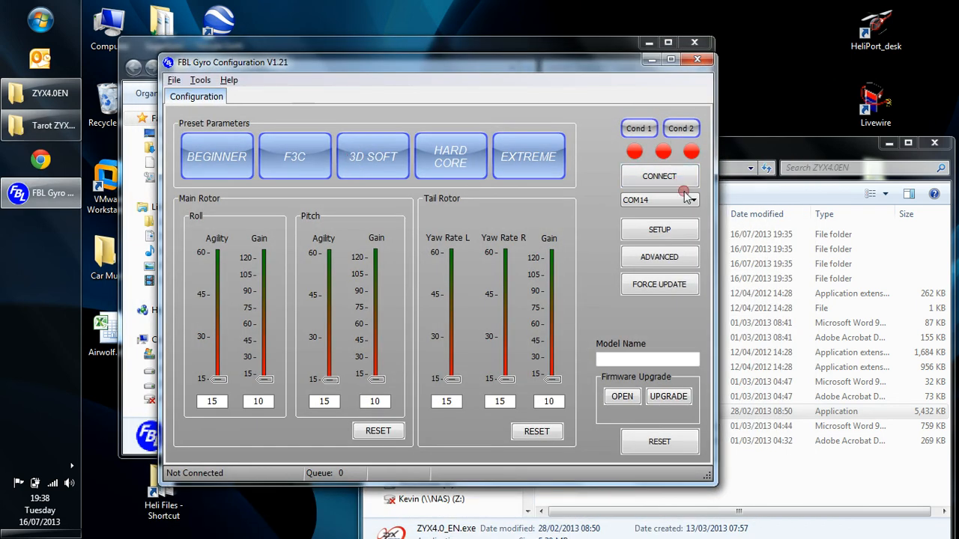
pyautogui.click(688, 199)
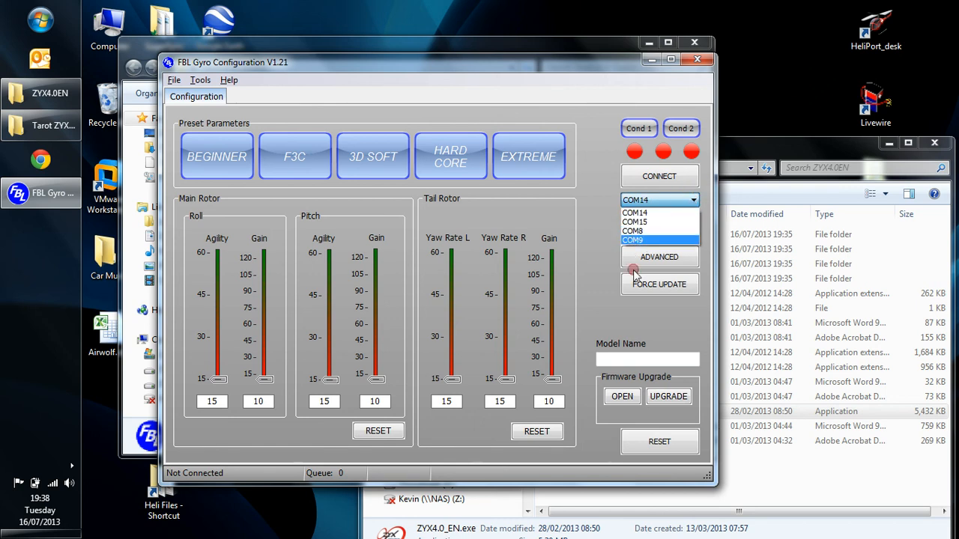
pyautogui.moveTo(636, 222)
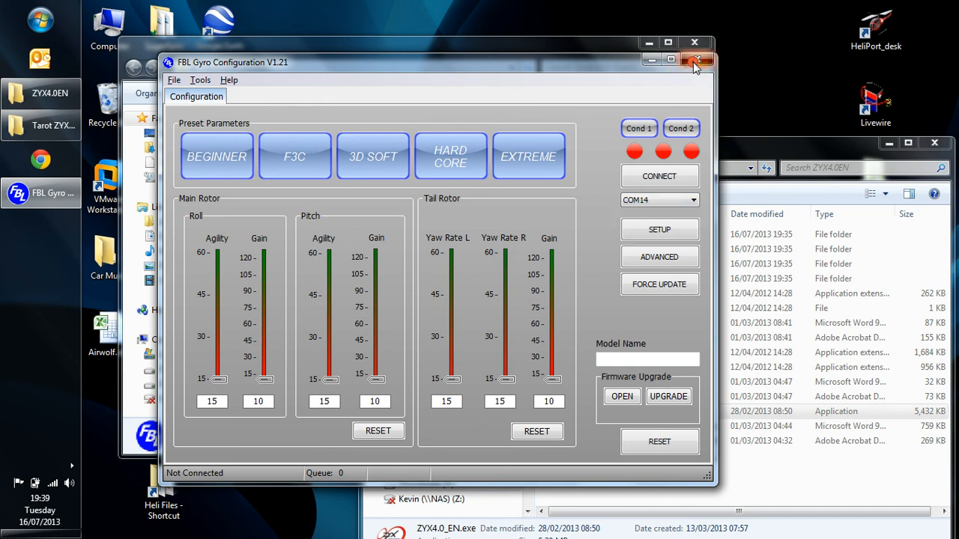
pyautogui.click(695, 63)
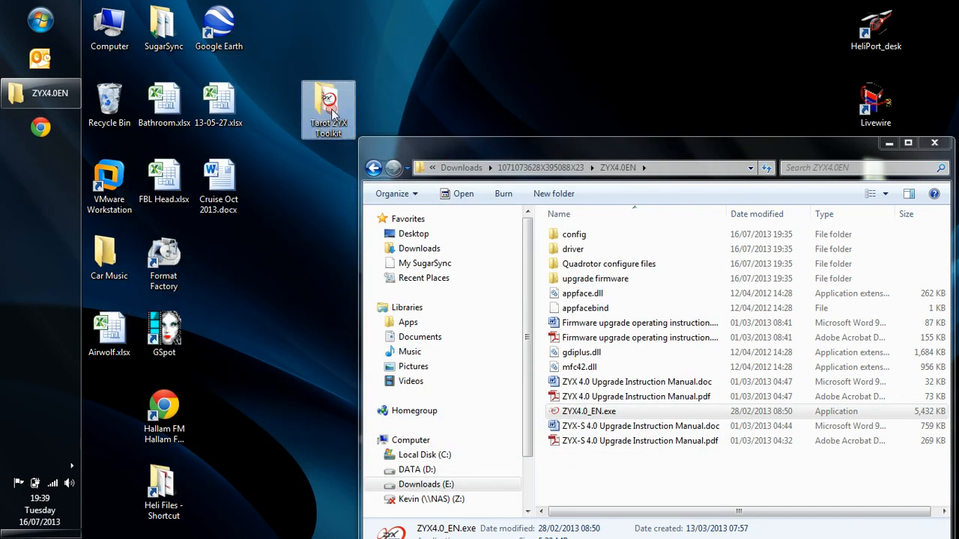
# Reopen the Tarot ZYX Toolkit folder, browse All Programs, and close the ZYX4.0EN window.
pyautogui.doubleClick(326, 108)
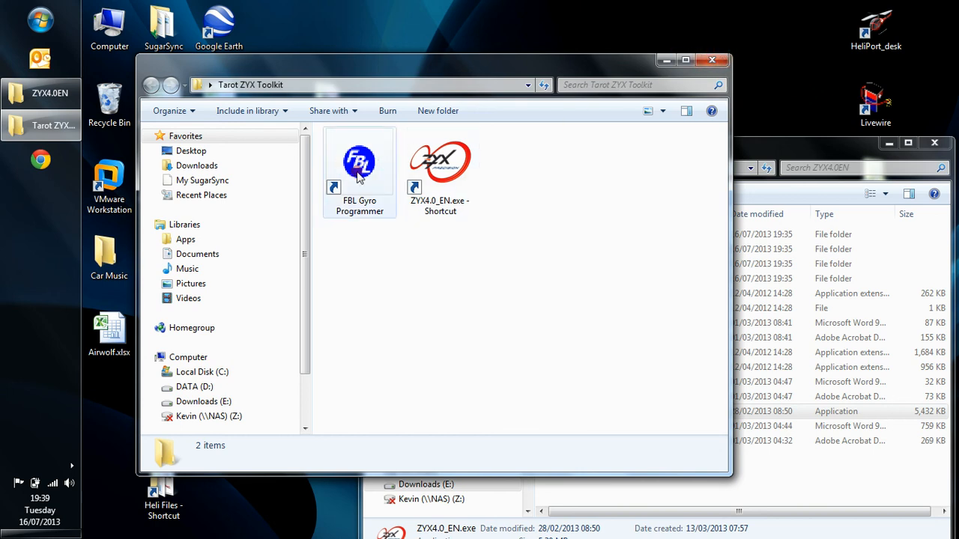
pyautogui.moveTo(710, 60)
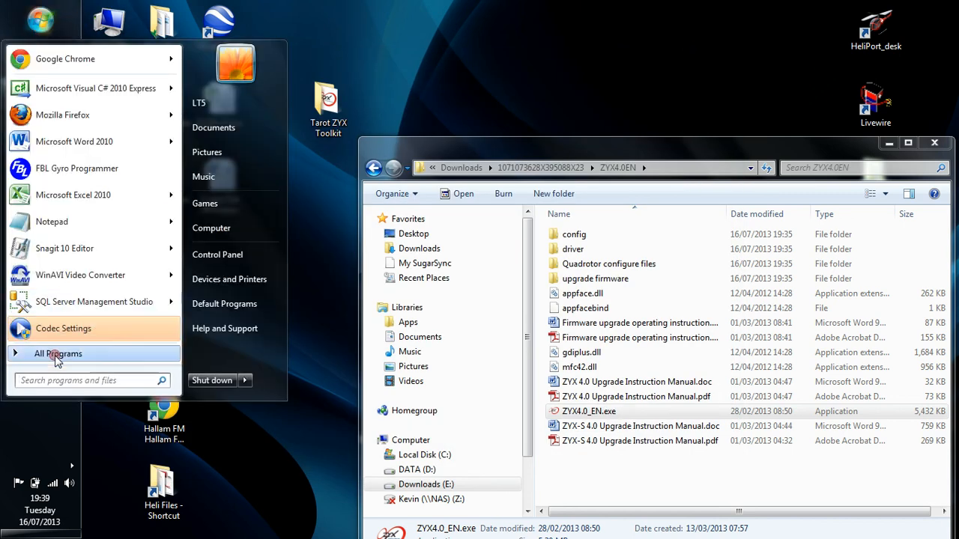
pyautogui.click(57, 354)
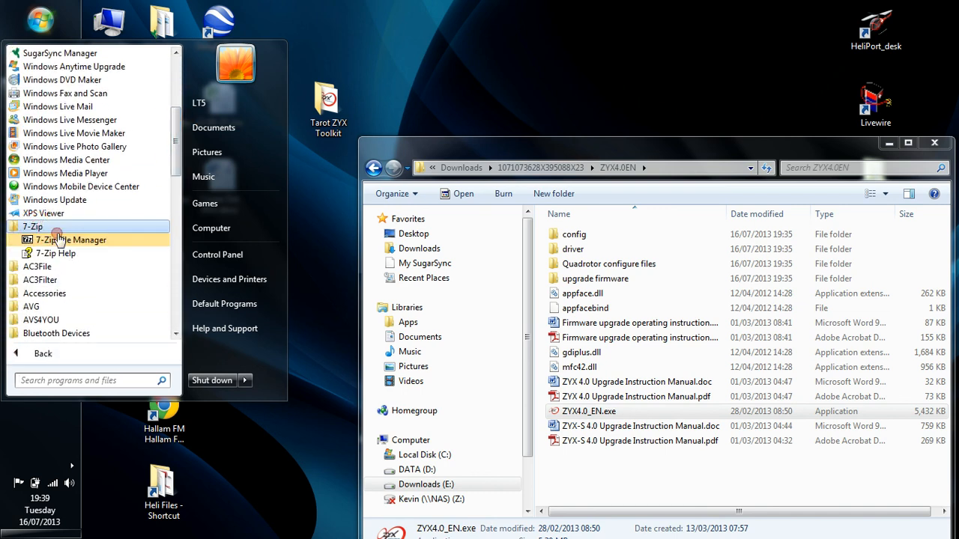
pyautogui.moveTo(72, 240)
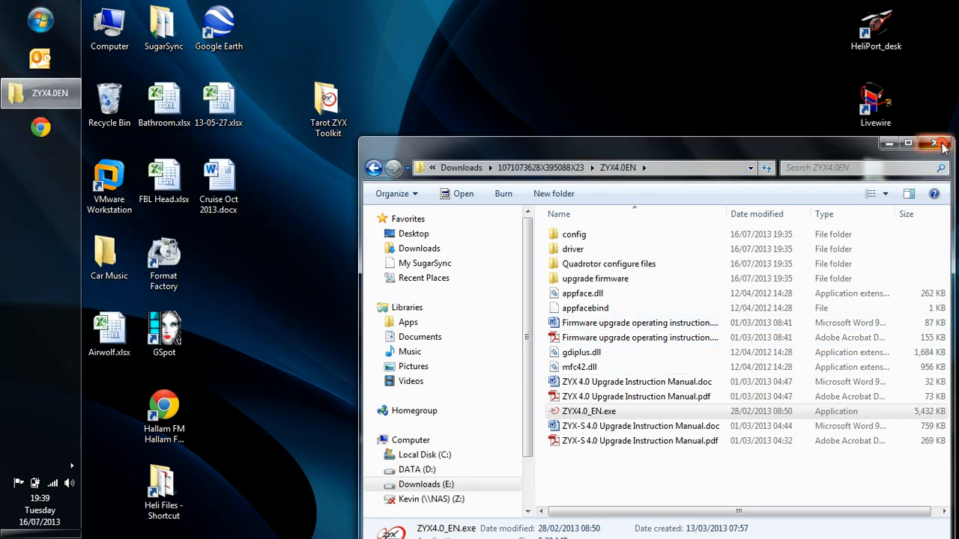
pyautogui.click(941, 144)
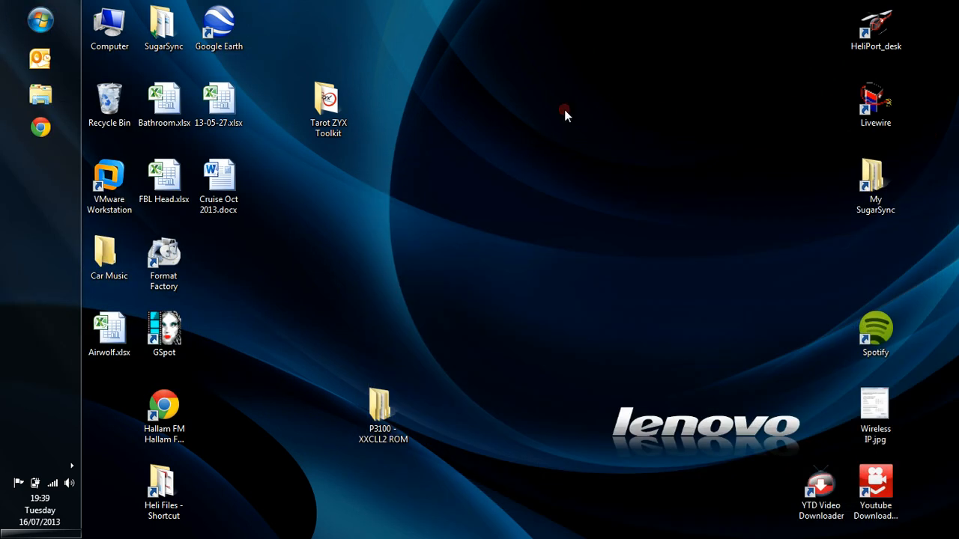